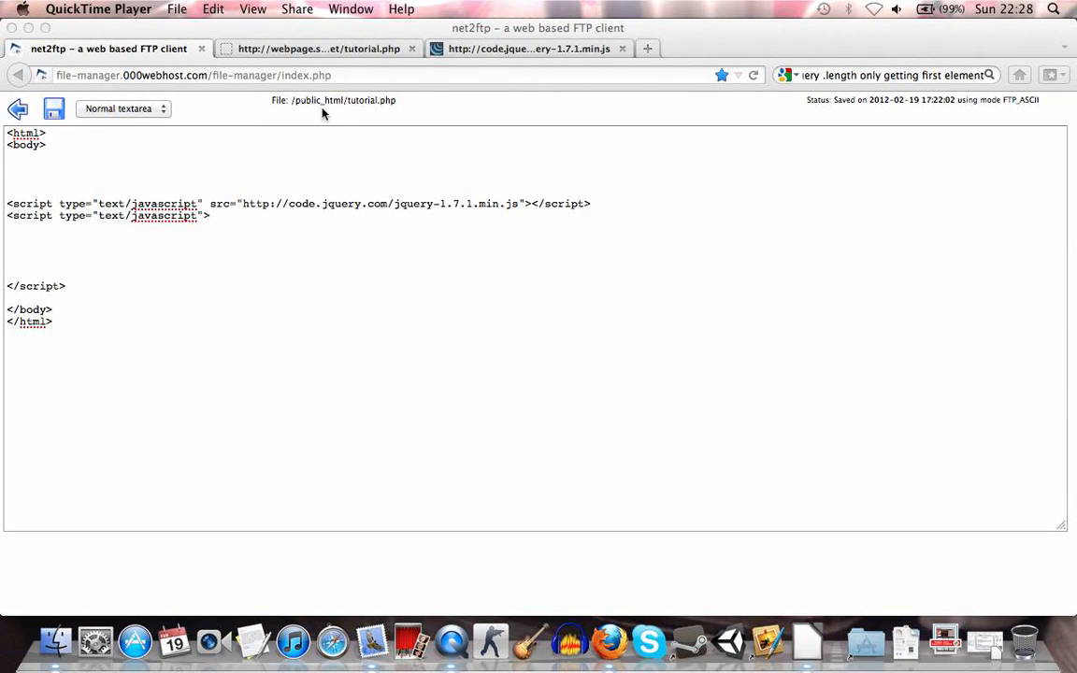
Review the jQuery script reference in tutorial.php and glance at the jQuery library file.
{"action": "left_click", "coordinate": [127, 239]}
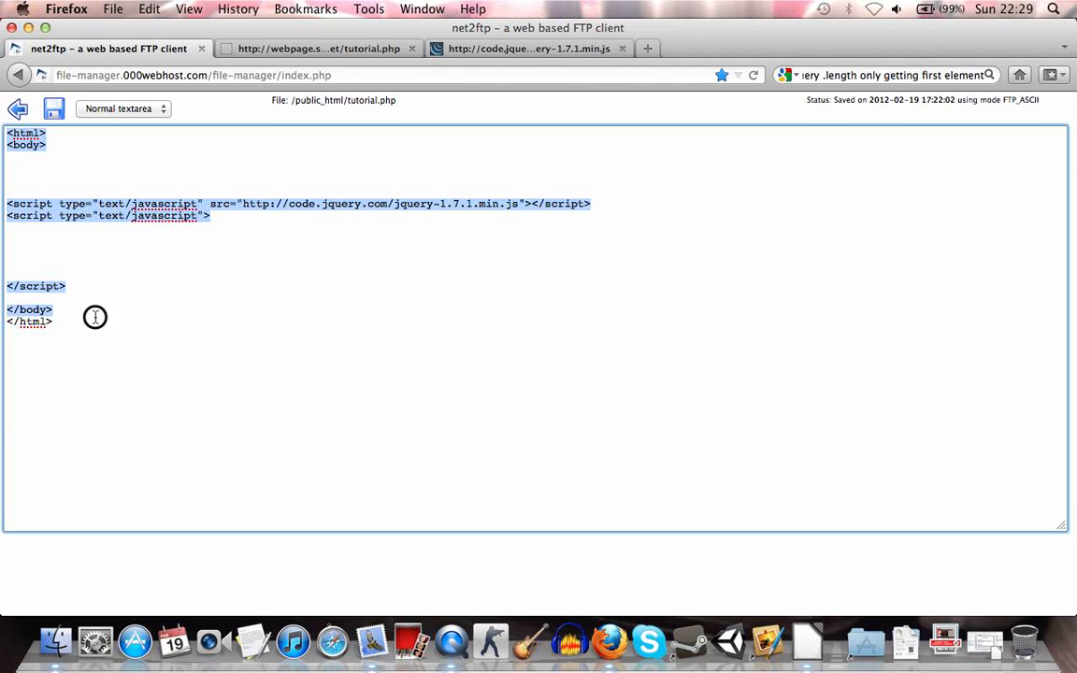
{"action": "left_click", "coordinate": [54, 321]}
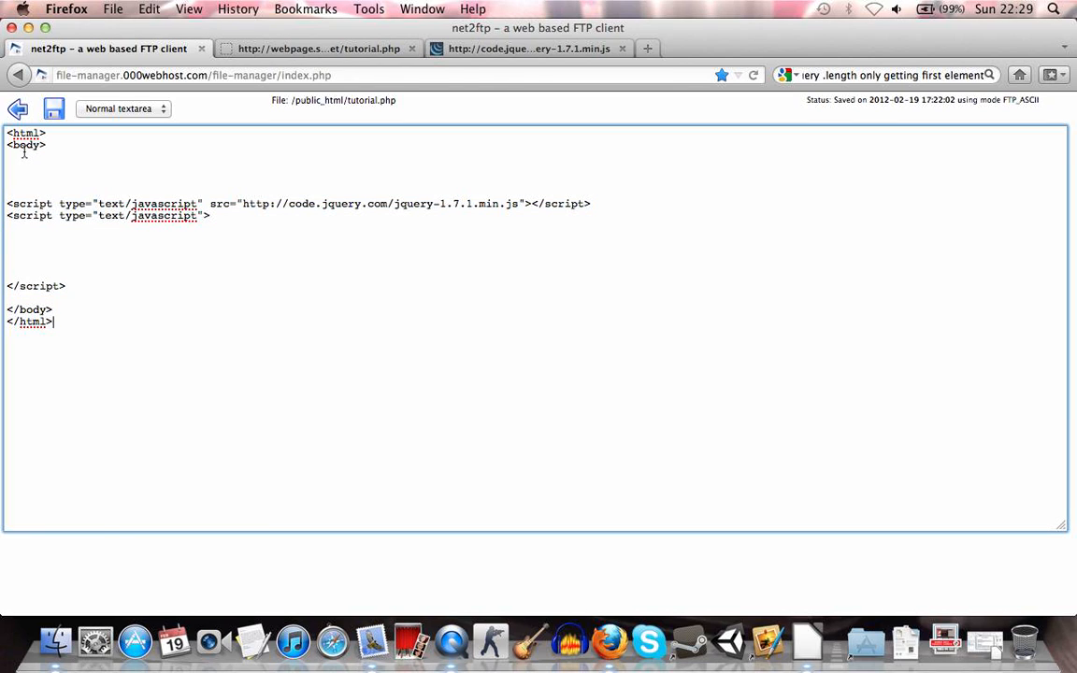
{"action": "double_click", "coordinate": [30, 202]}
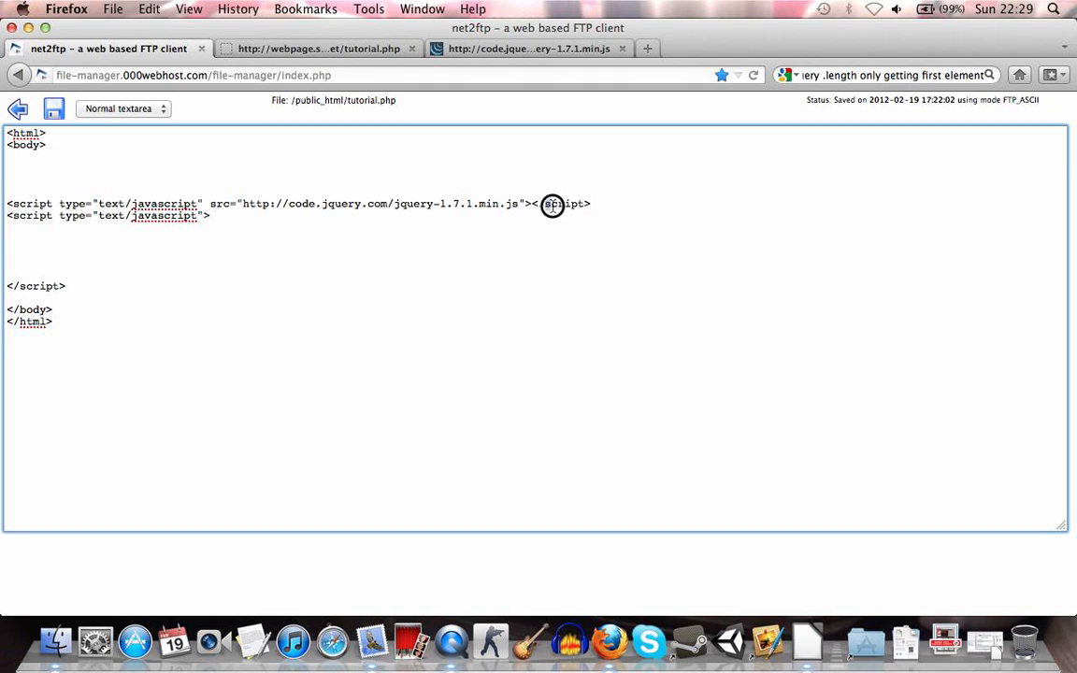
{"action": "double_click", "coordinate": [561, 202]}
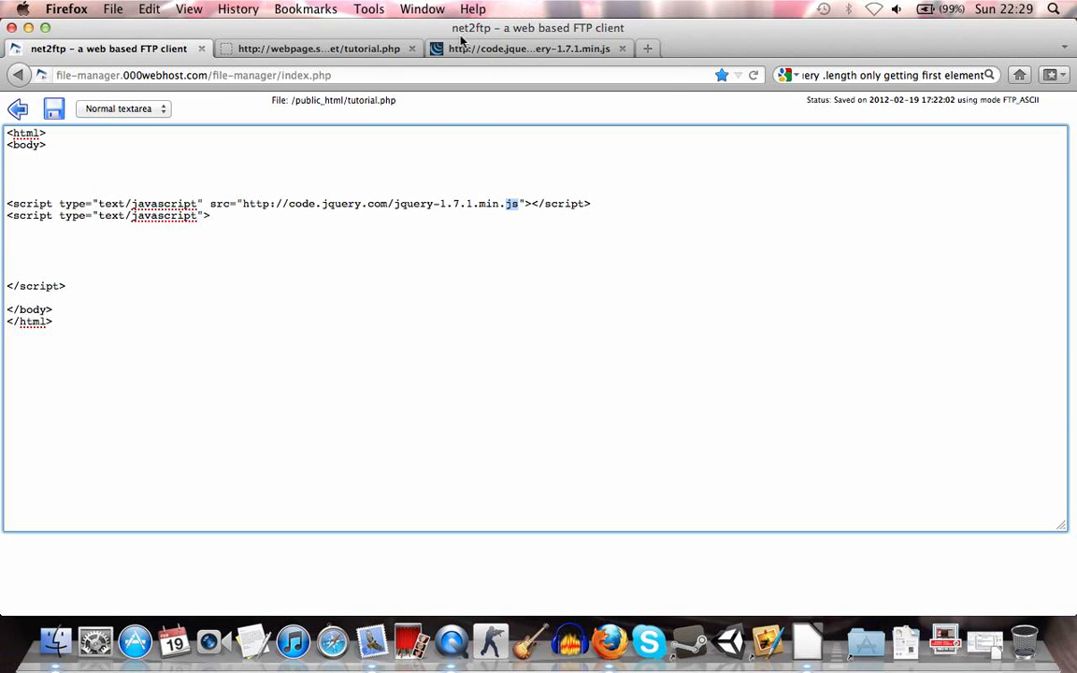
{"action": "left_click", "coordinate": [527, 49]}
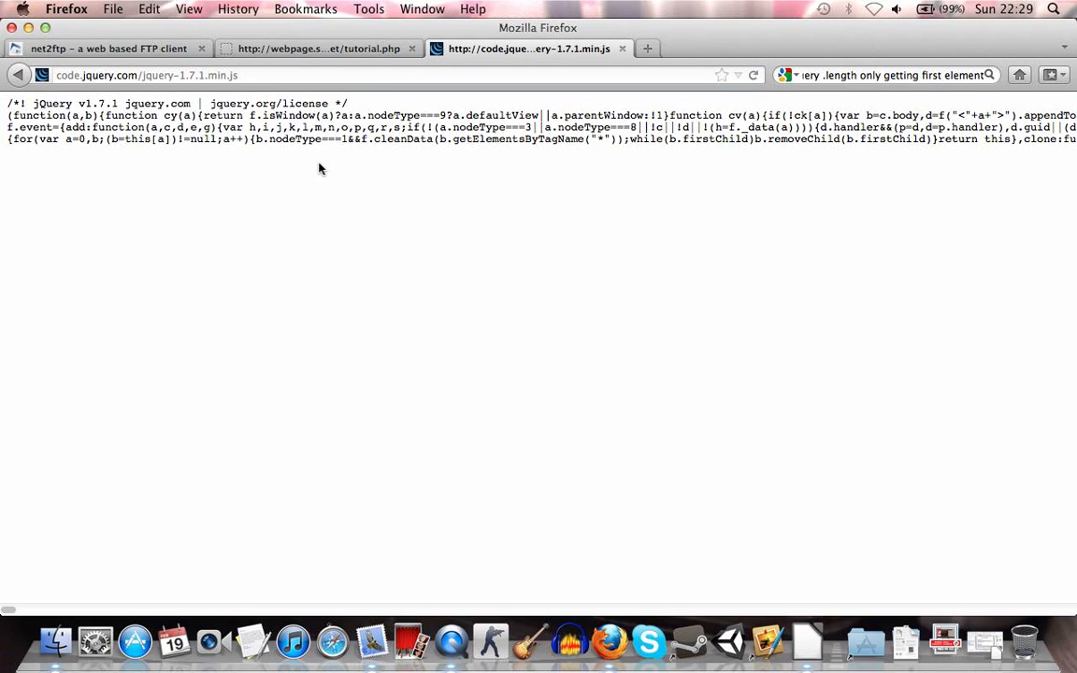
{"action": "mouse_move", "coordinate": [194, 63]}
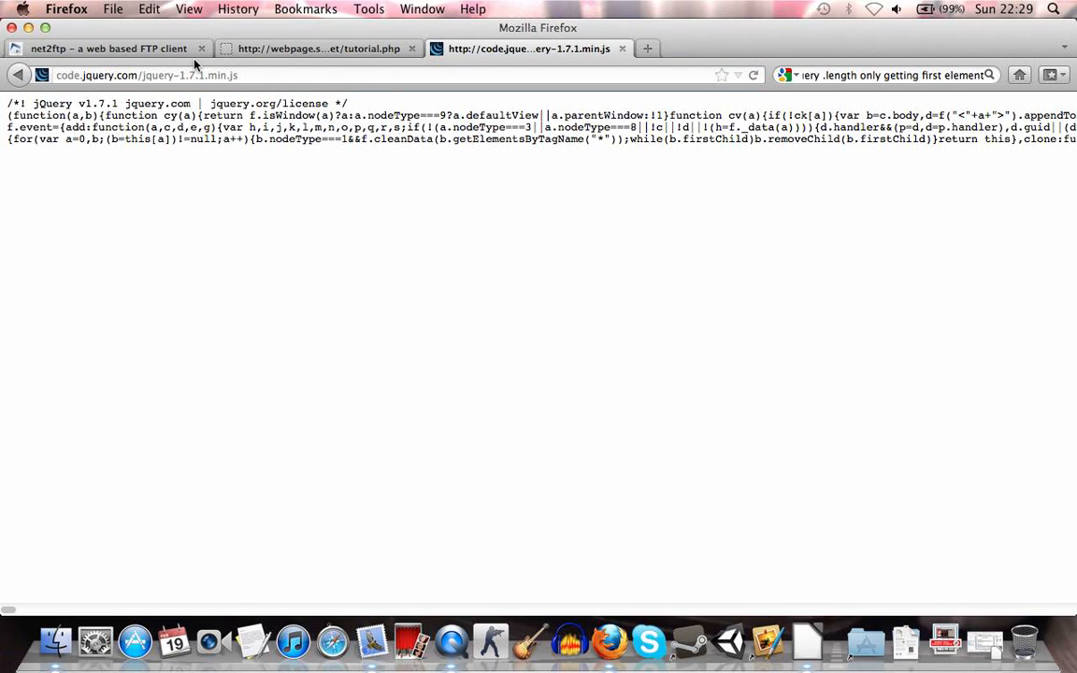
{"action": "left_click", "coordinate": [109, 49]}
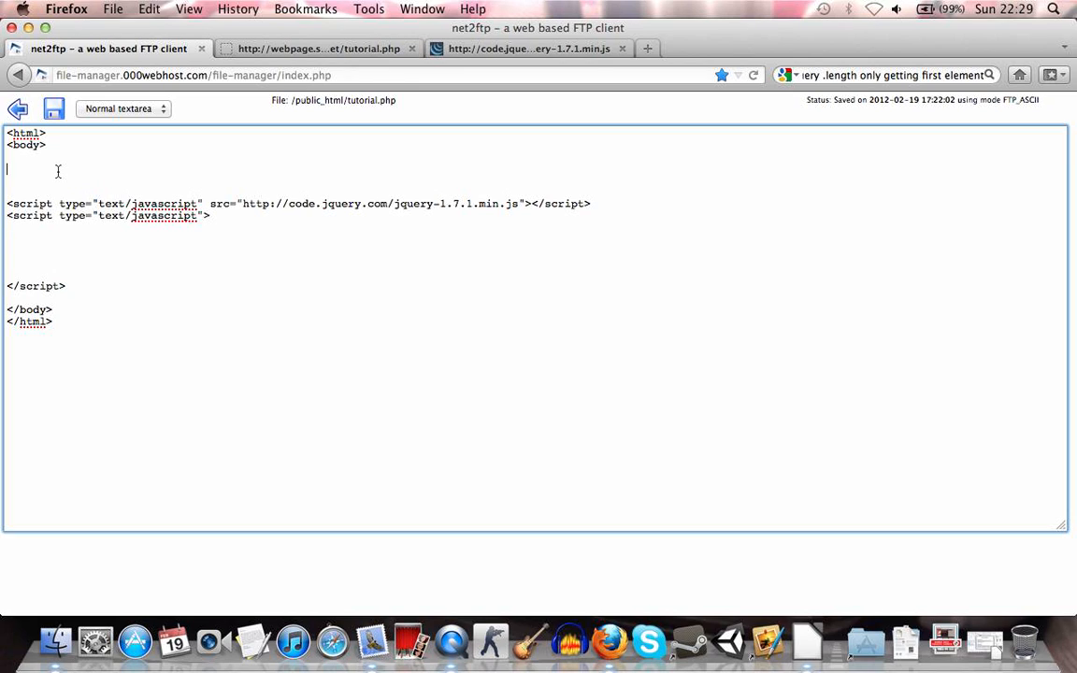
Add <div id="counter">0</div> on the empty line inside the body.
{"action": "type", "text": "<p"}
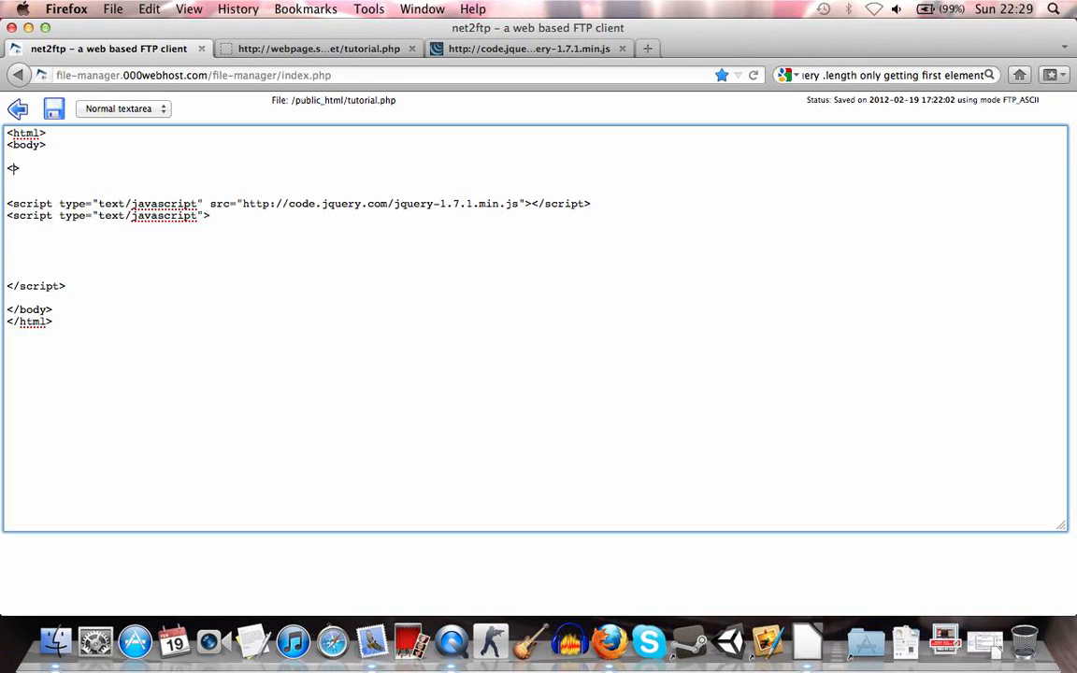
{"action": "type", "text": "div></div>"}
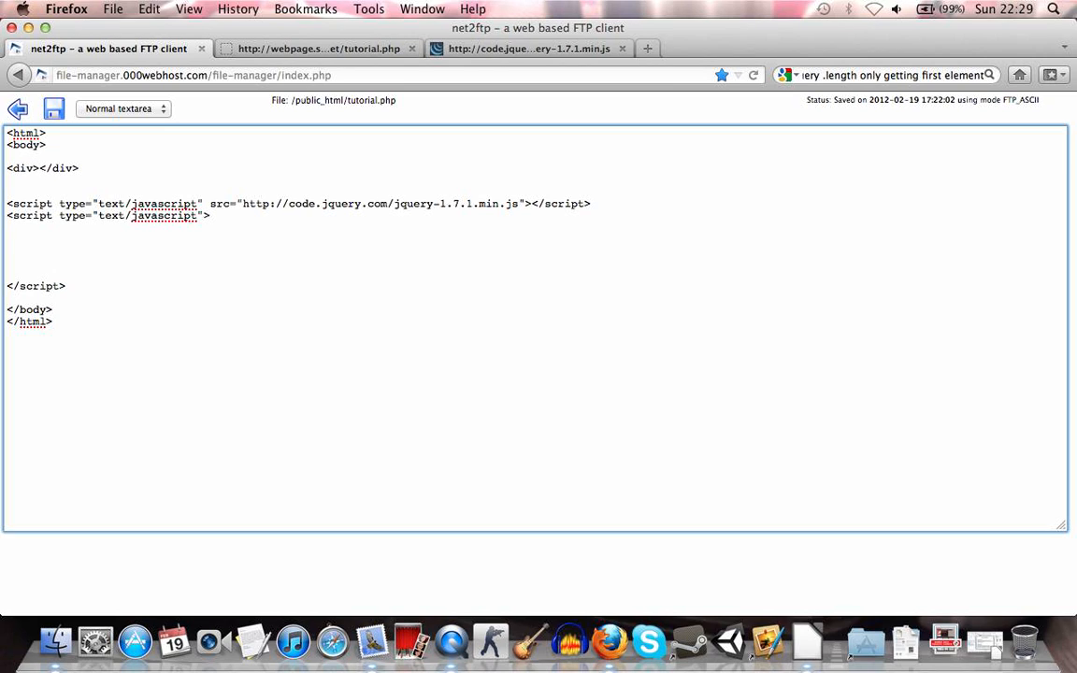
{"action": "type", "text": "id=\"co"}
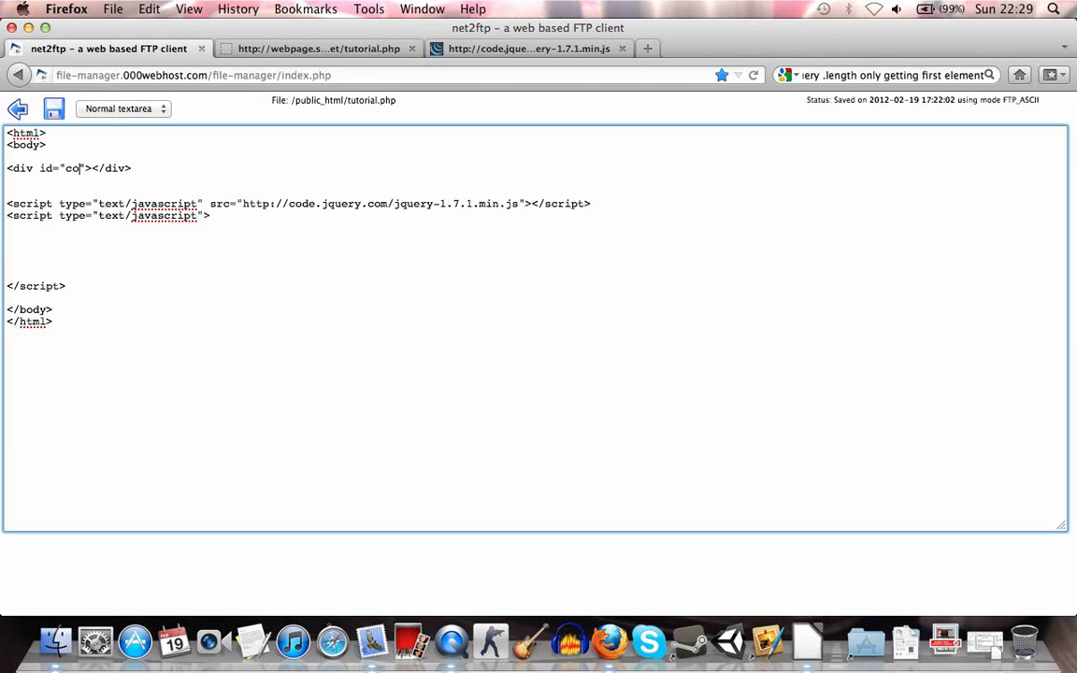
{"action": "type", "text": "unter"}
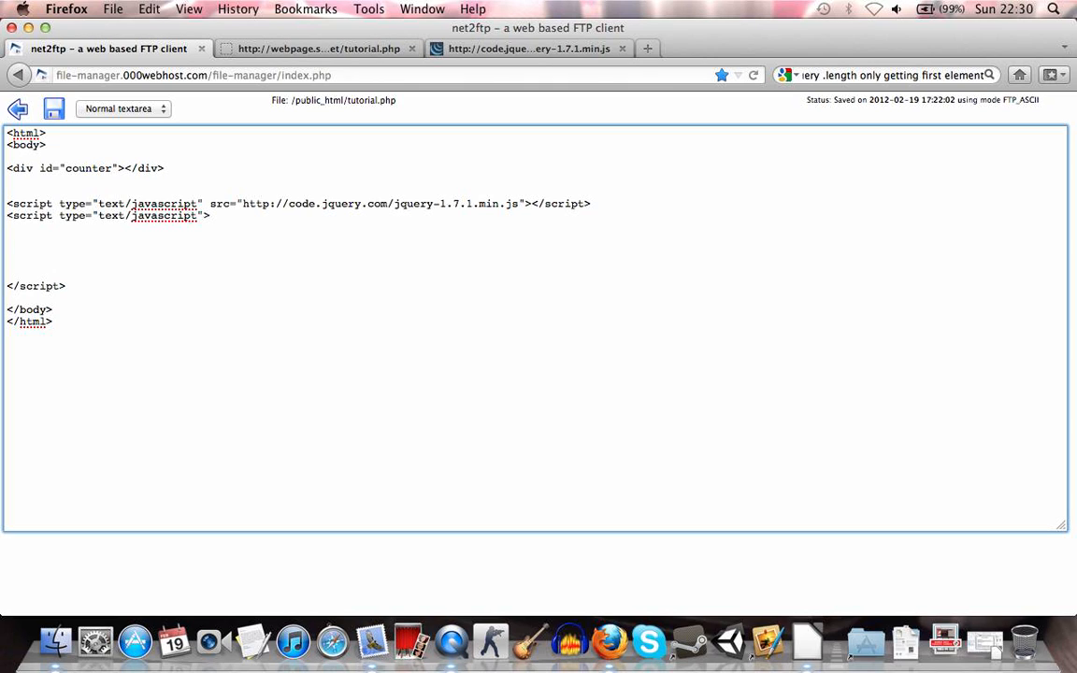
{"action": "left_click", "coordinate": [123, 168]}
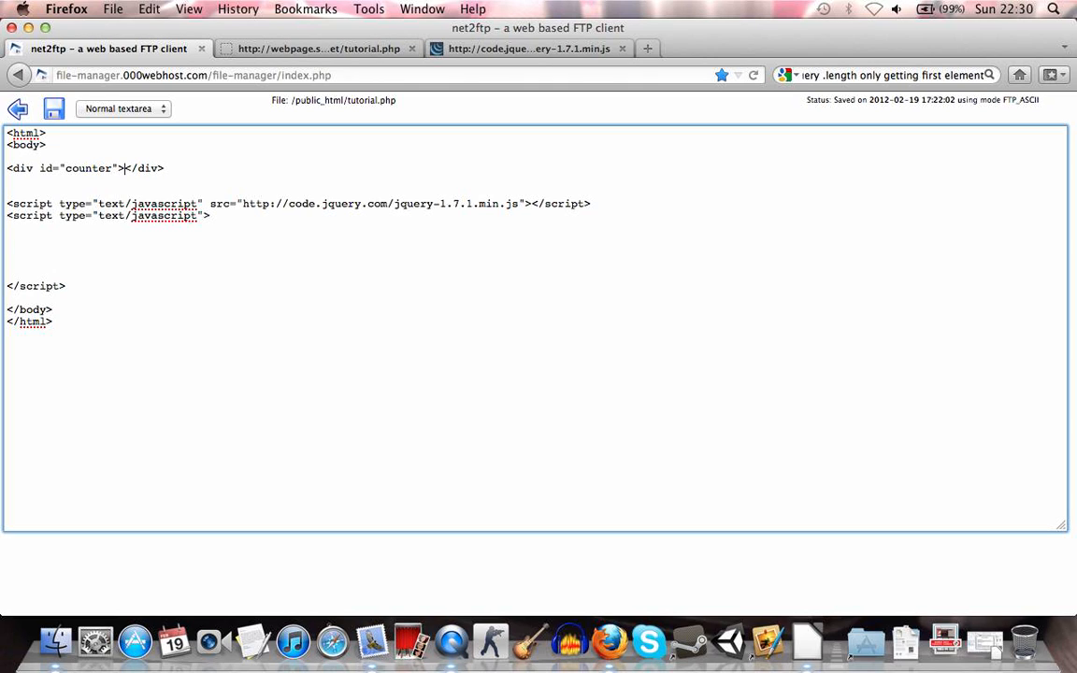
{"action": "type", "text": "0"}
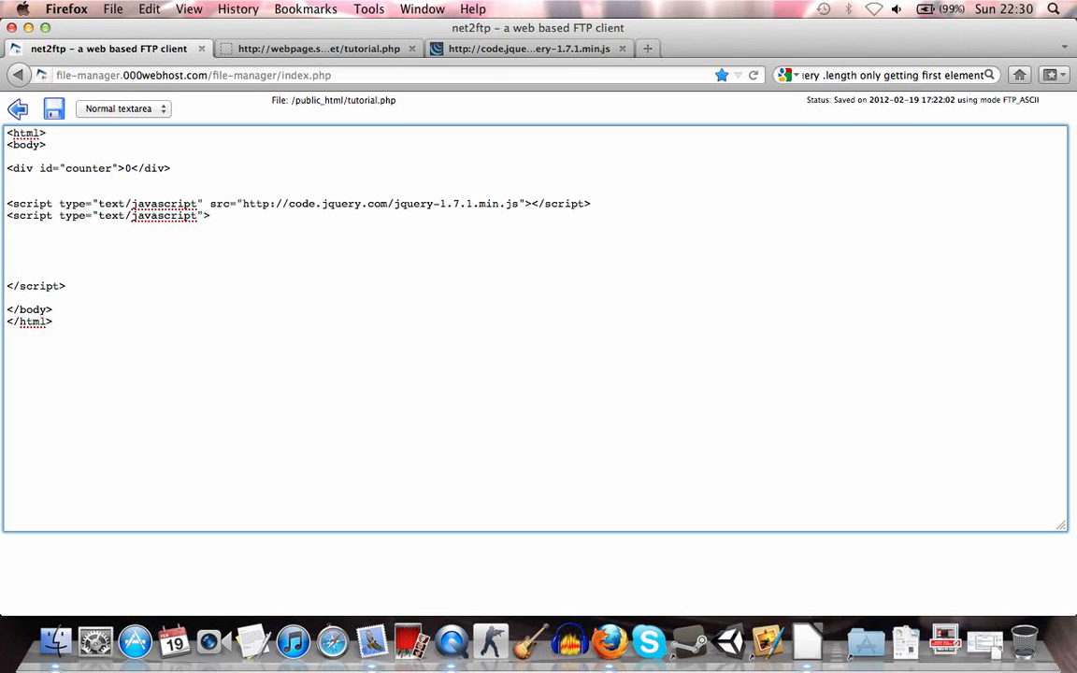
{"action": "left_click", "coordinate": [7, 239]}
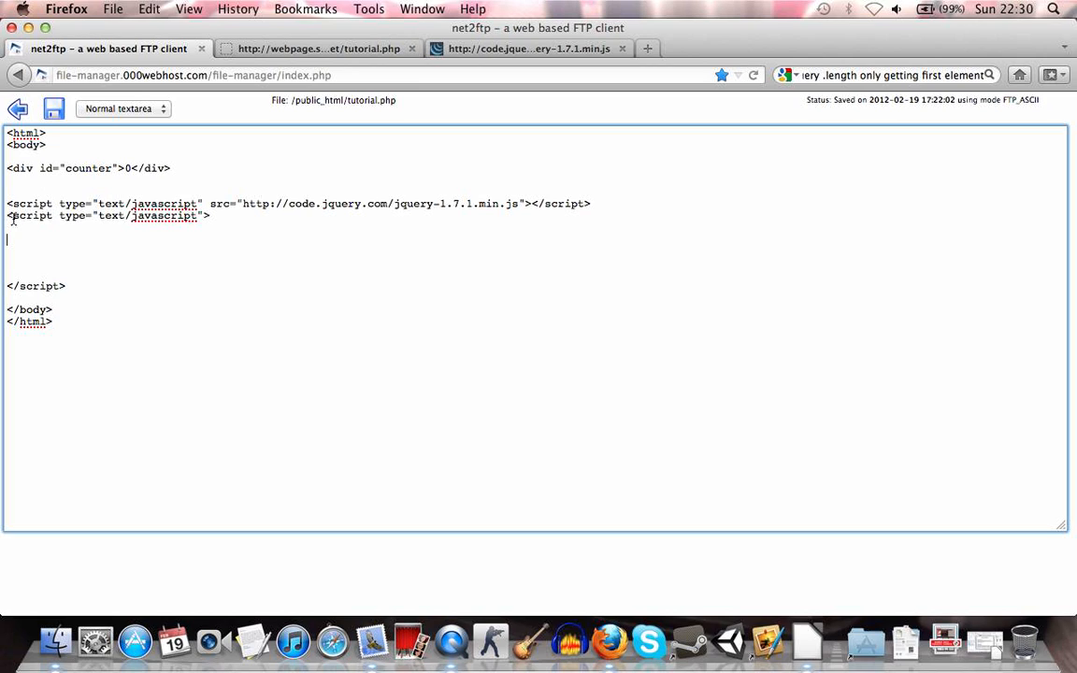
Declare an empty function timer() { } on the blank line of the second script block.
{"action": "double_click", "coordinate": [36, 286]}
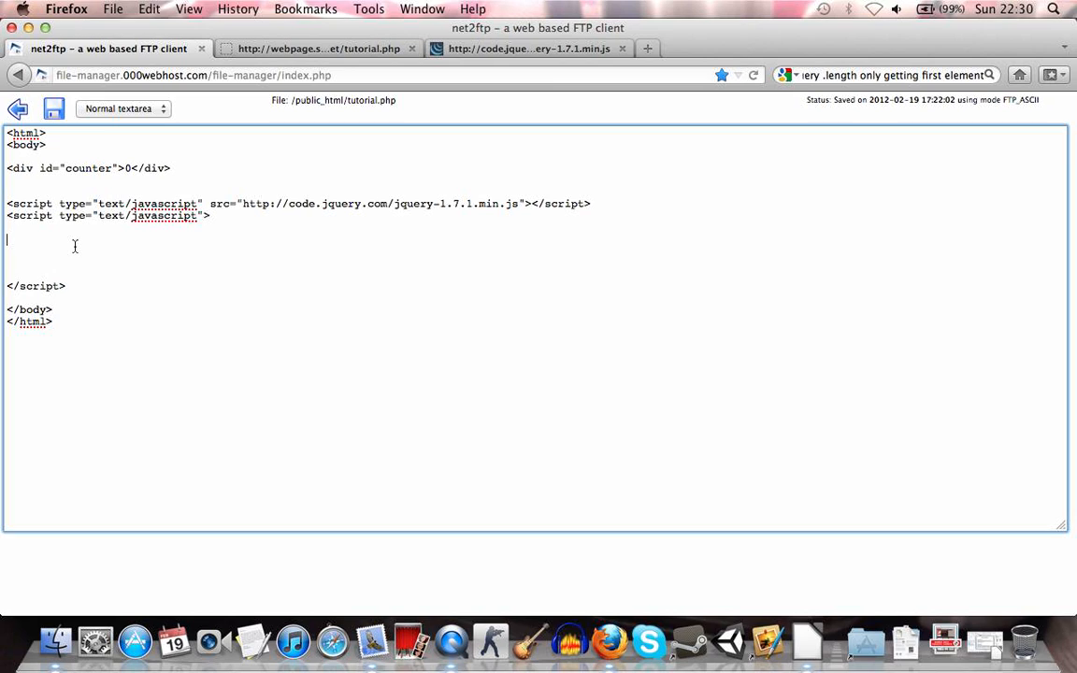
{"action": "type", "text": "function"}
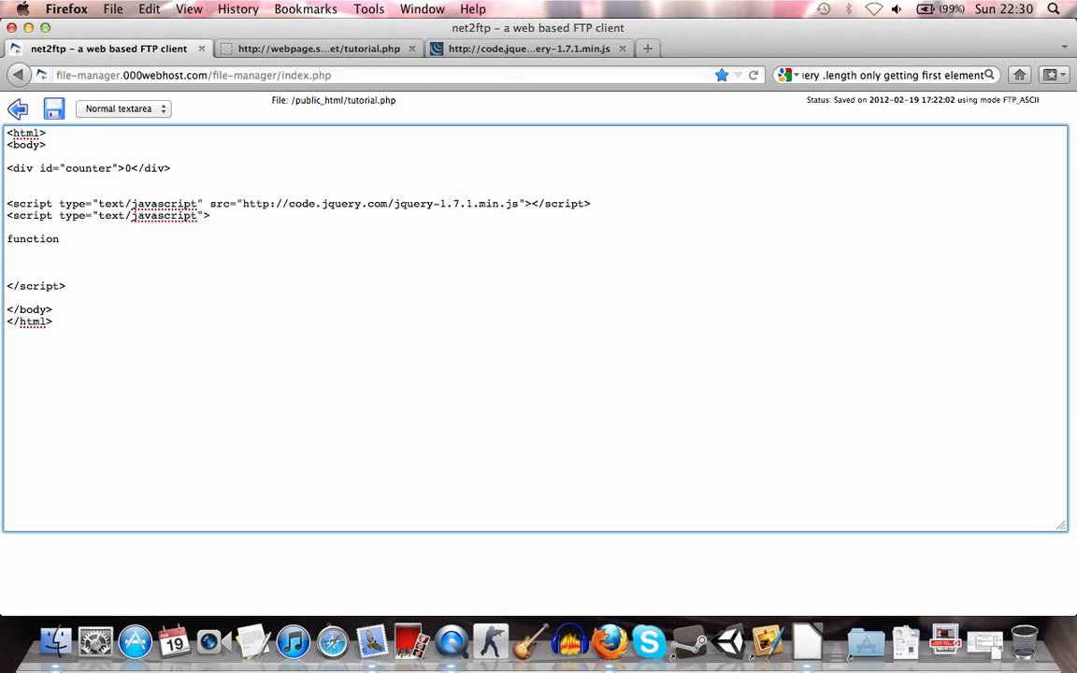
{"action": "type", "text": "timer() {"}
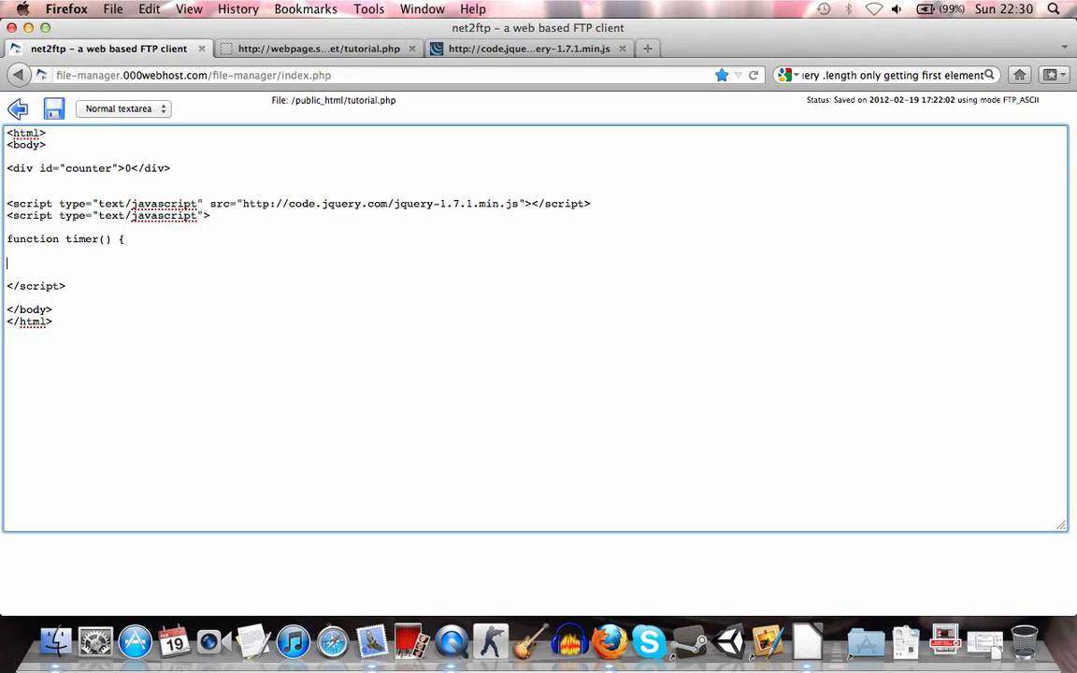
{"action": "type", "text": "}"}
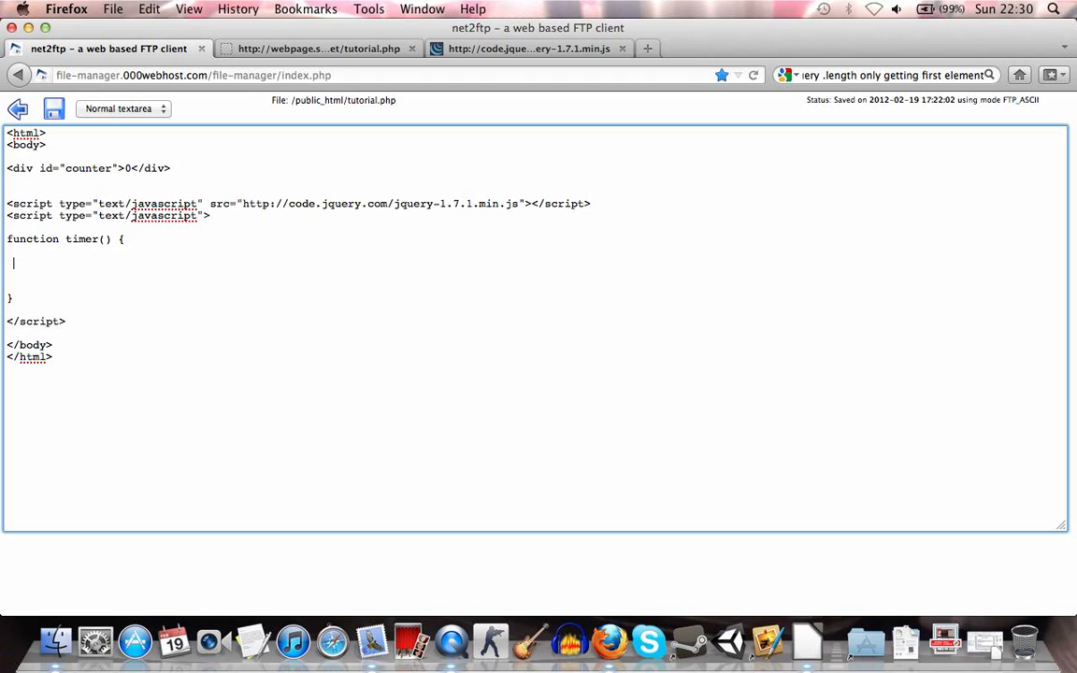
Write var counter = 0; inside the timer function's braces.
{"action": "type", "text": "var"}
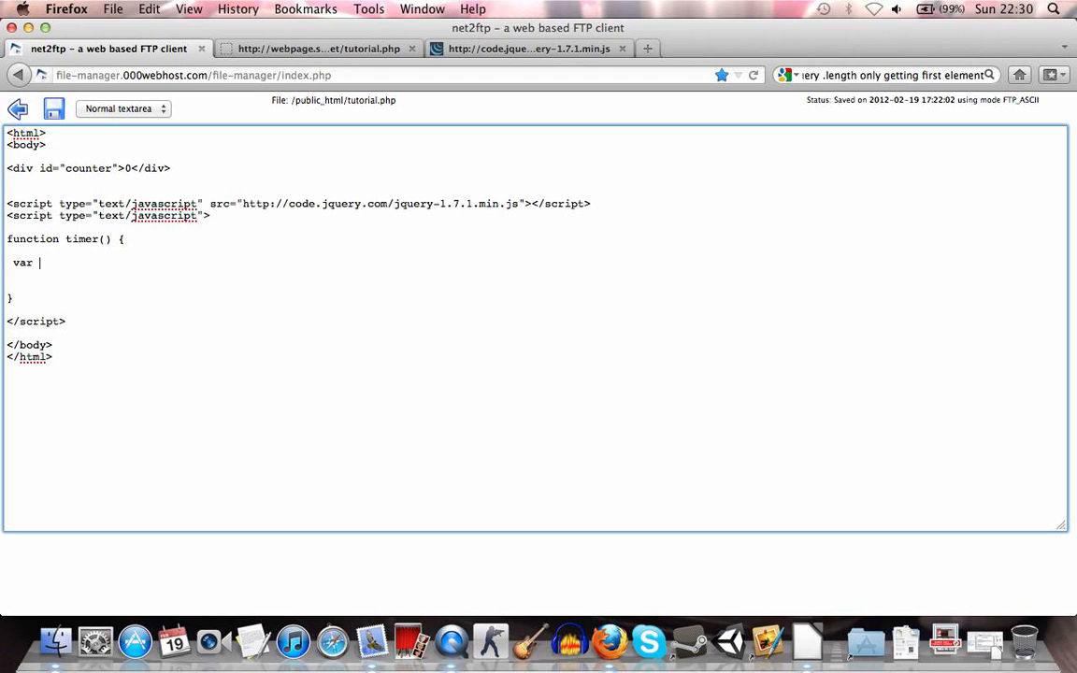
{"action": "type", "text": "counter"}
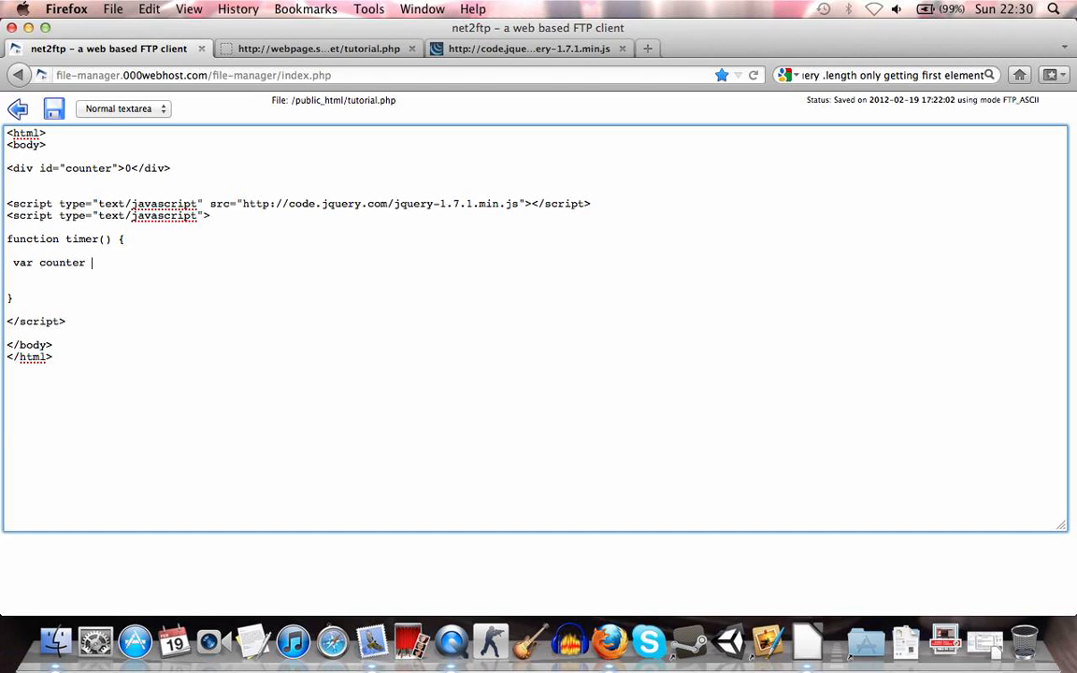
{"action": "type", "text": "="}
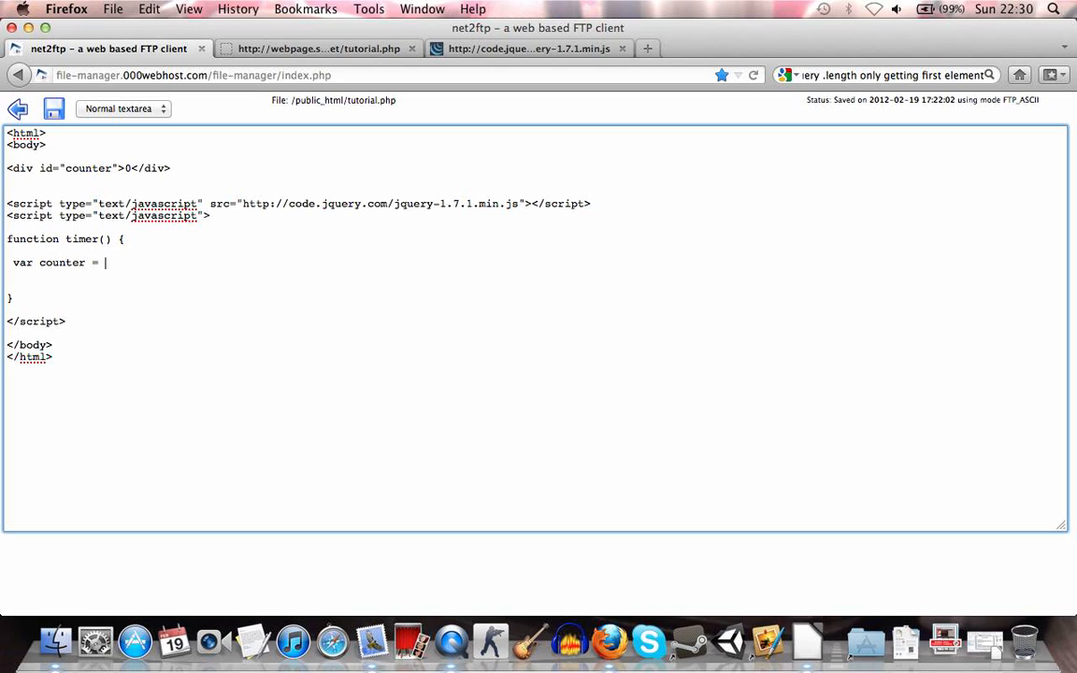
{"action": "type", "text": "0;"}
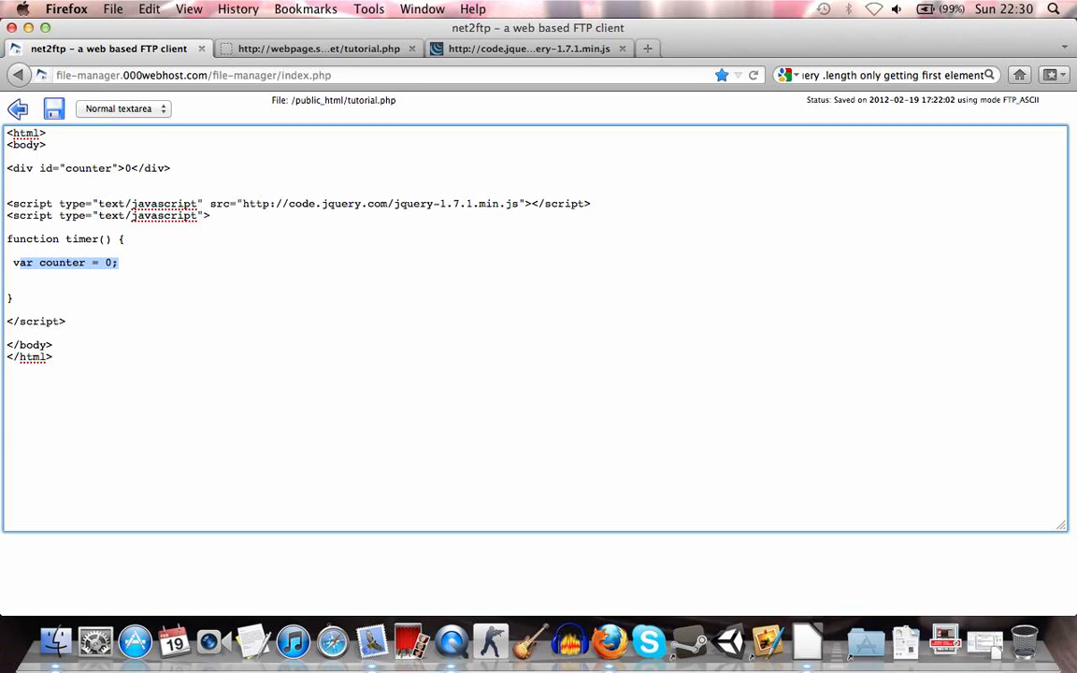
Relocate var counter = 0; from the function body to the line above function timer().
{"action": "key", "text": "Delete"}
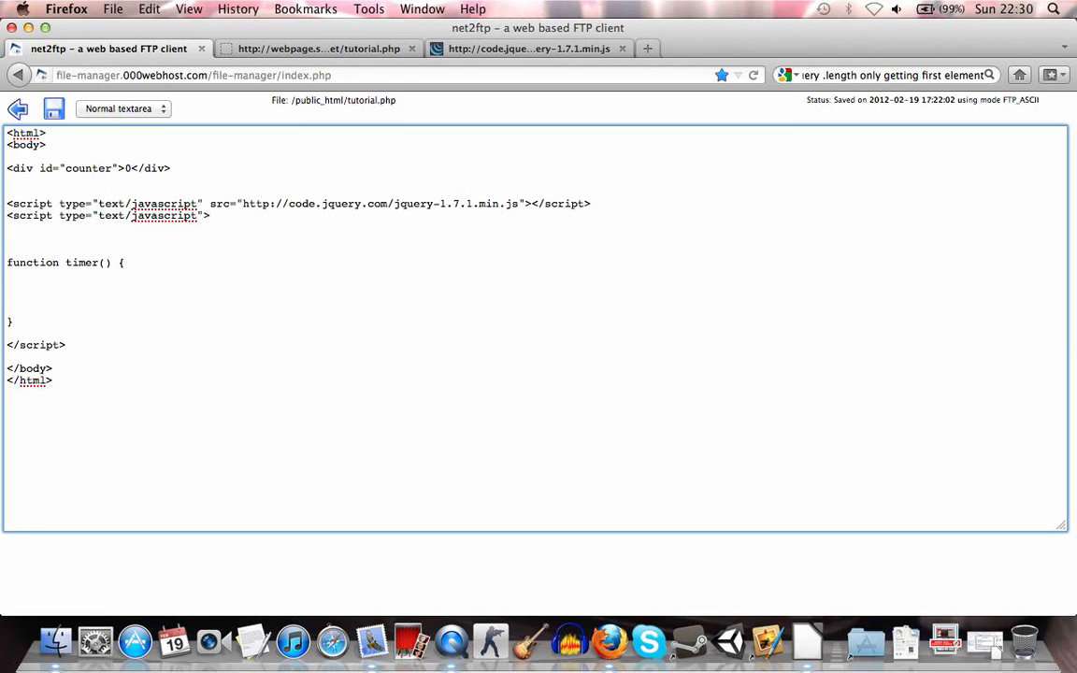
{"action": "type", "text": "var counter = 0;"}
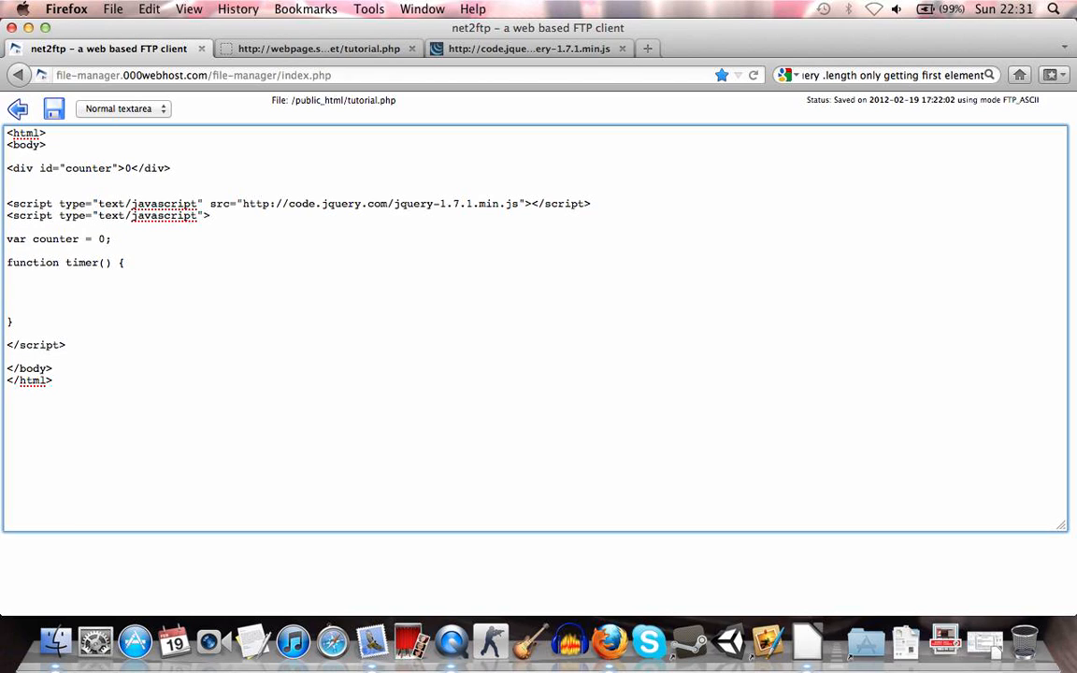
{"action": "double_click", "coordinate": [80, 262]}
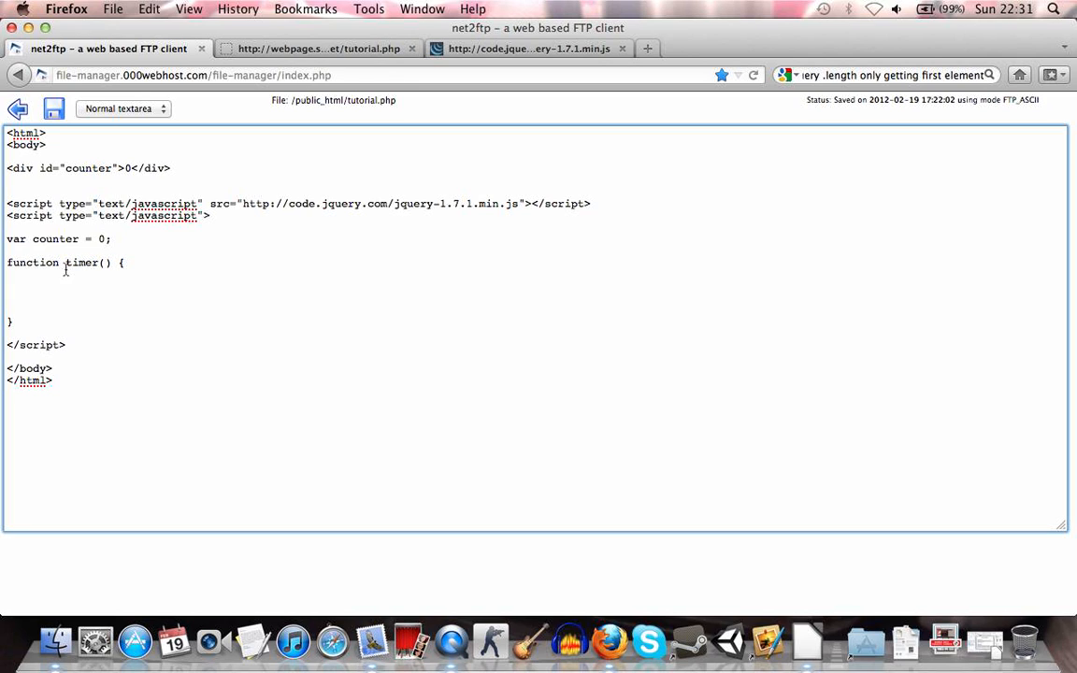
Write counter++; as the first line inside the timer function body.
{"action": "double_click", "coordinate": [82, 262]}
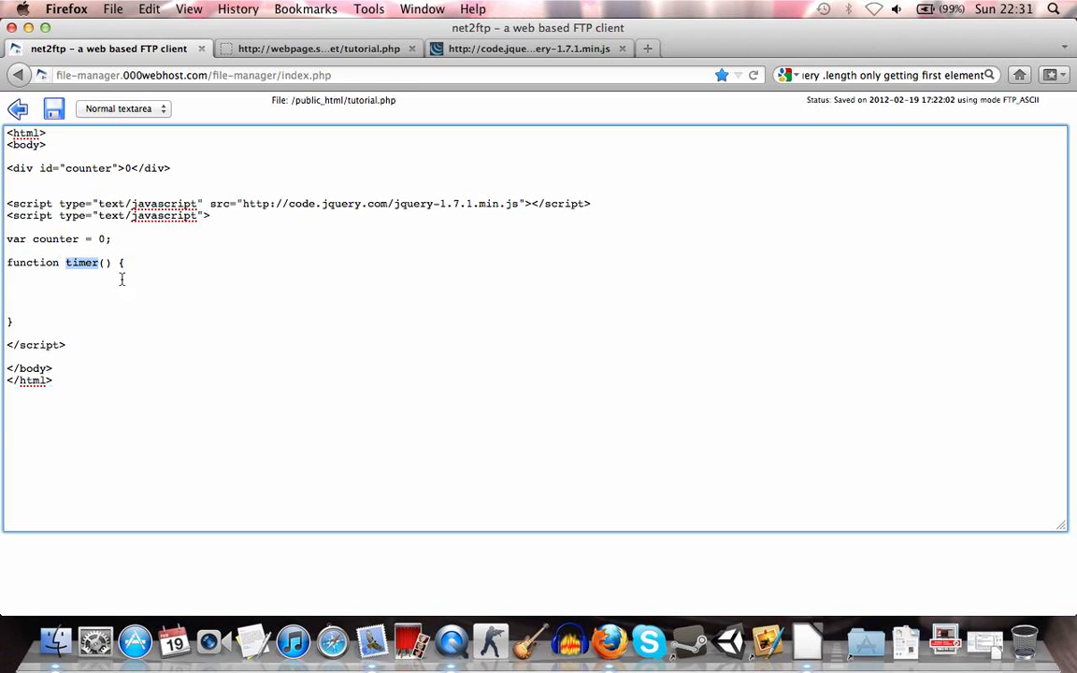
{"action": "mouse_move", "coordinate": [101, 275]}
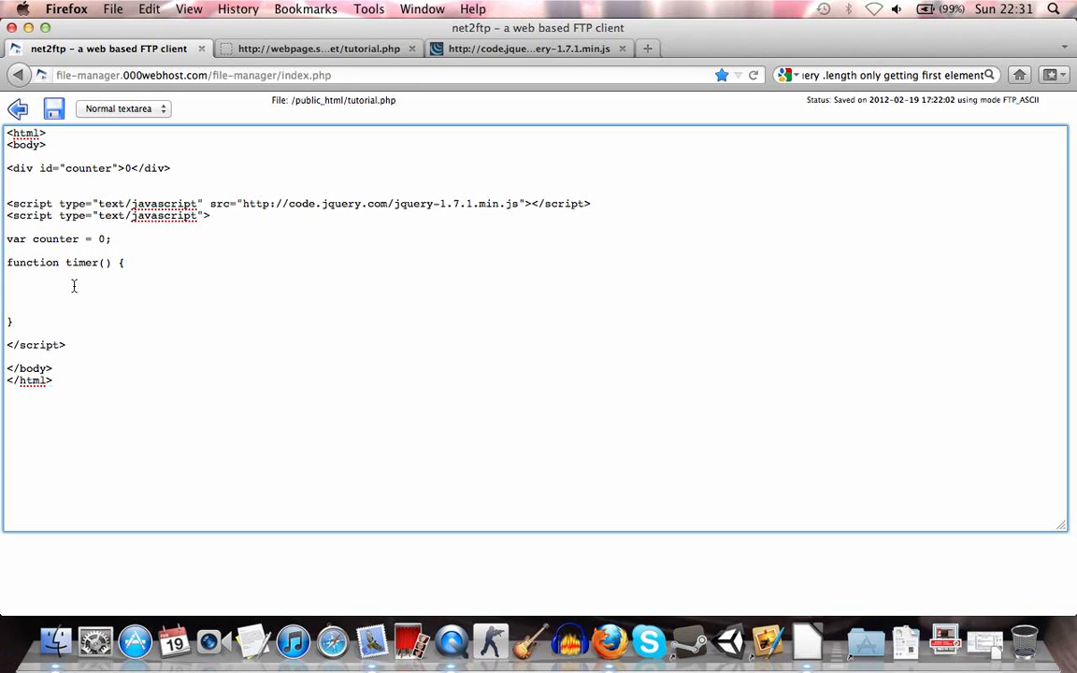
{"action": "left_click", "coordinate": [13, 288]}
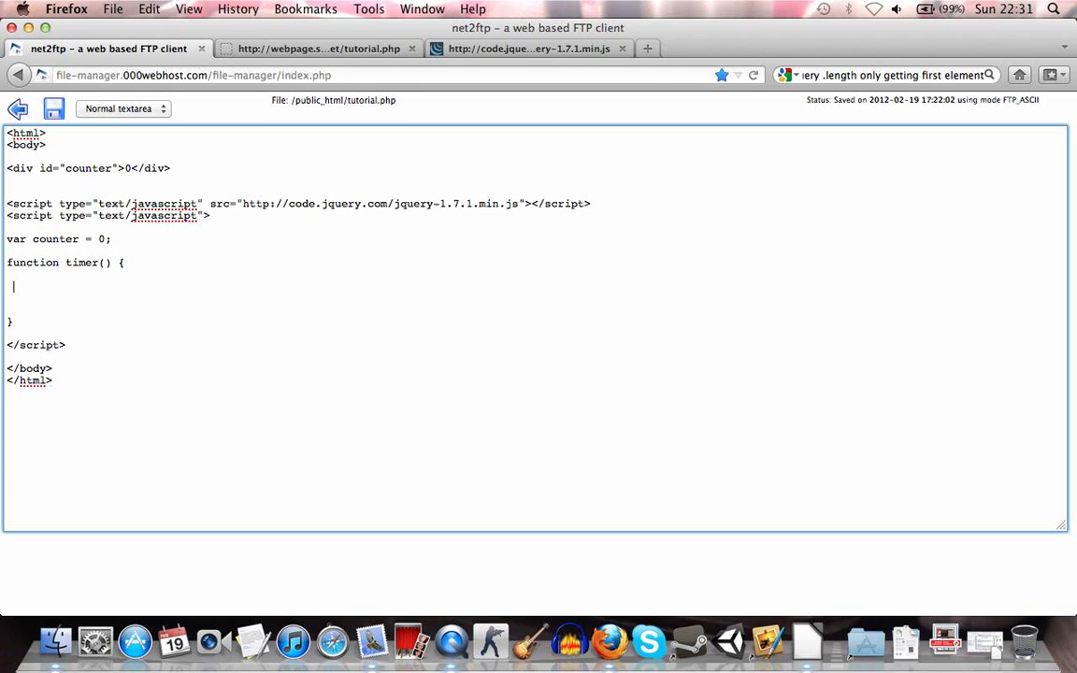
{"action": "type", "text": "counter"}
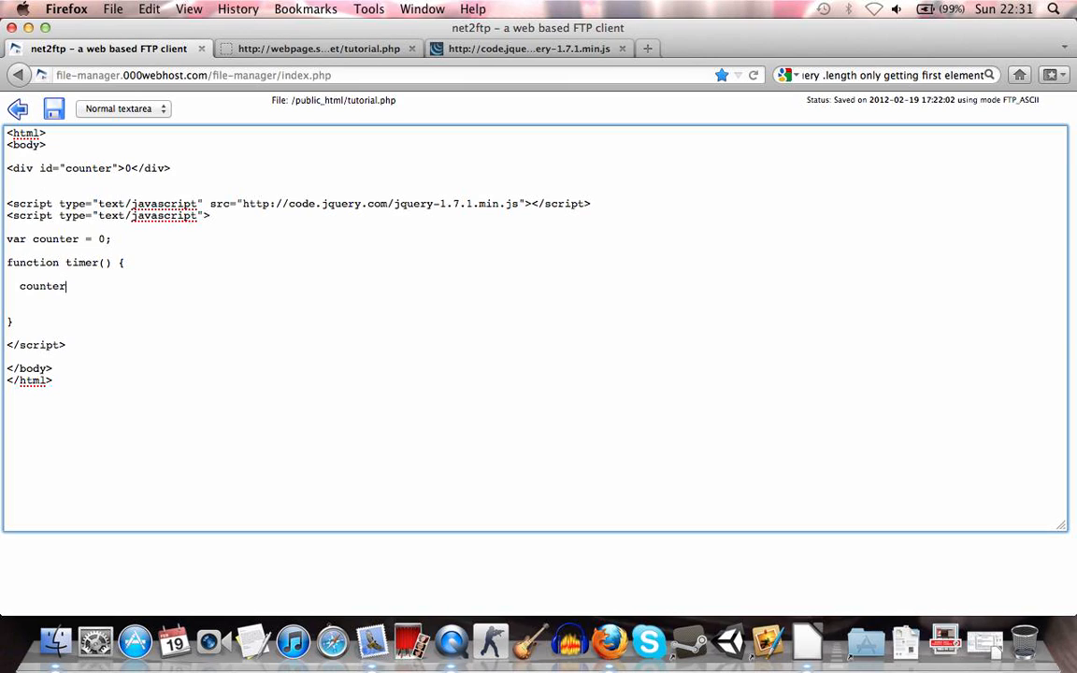
{"action": "type", "text": "++;"}
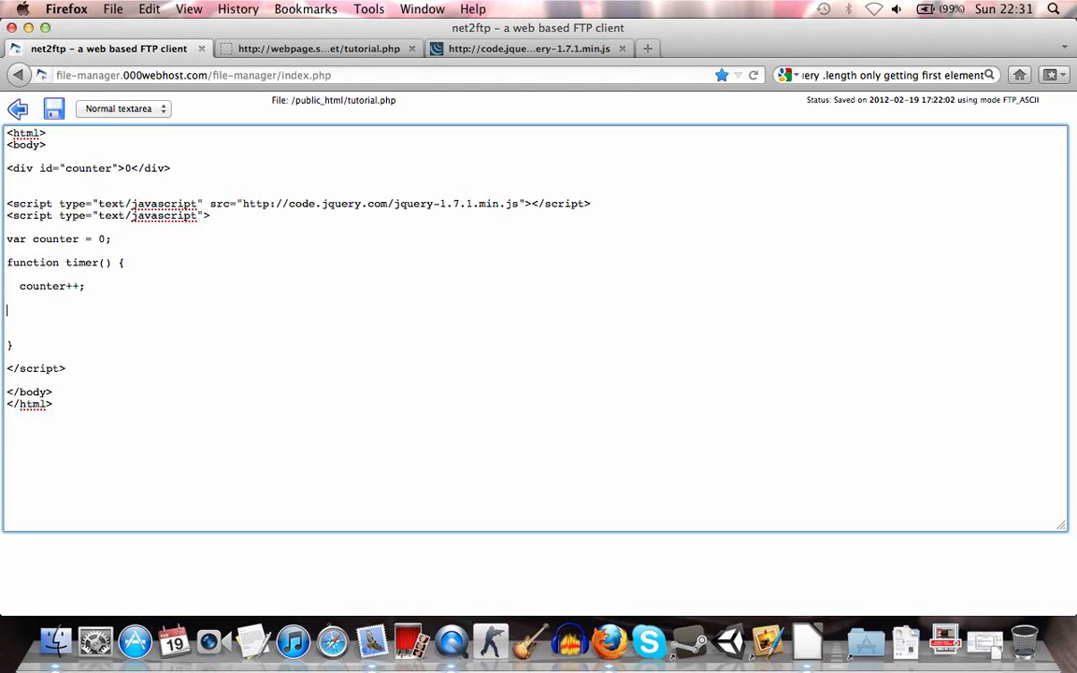
Start the jQuery selector $('#counter'). on a new line inside timer().
{"action": "type", "text": "$"}
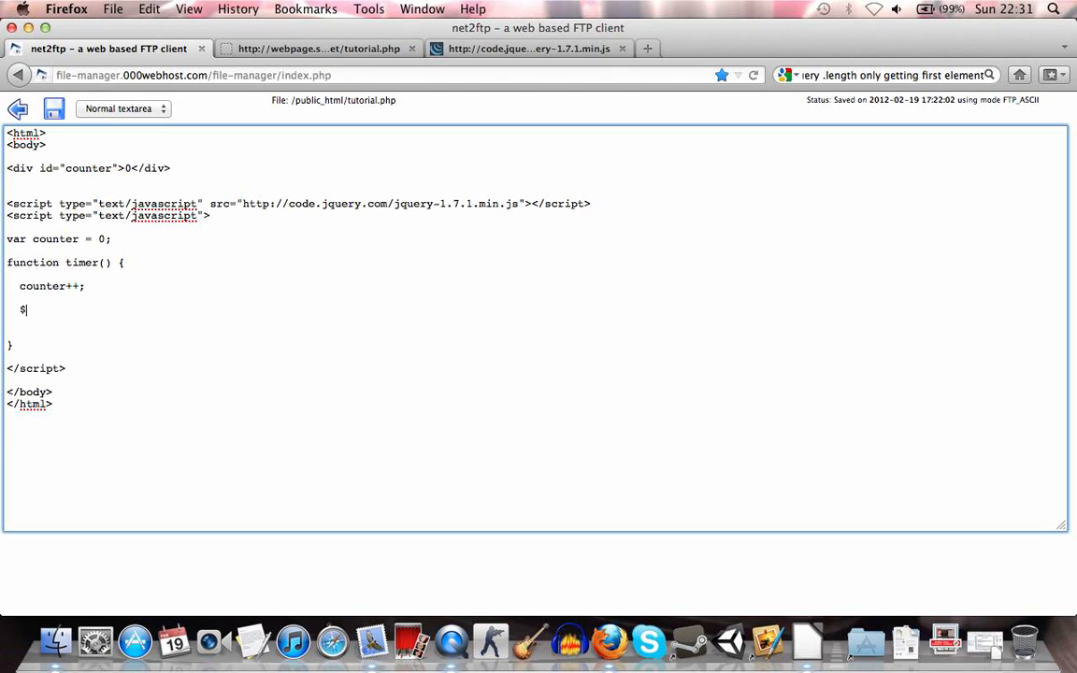
{"action": "type", "text": "()"}
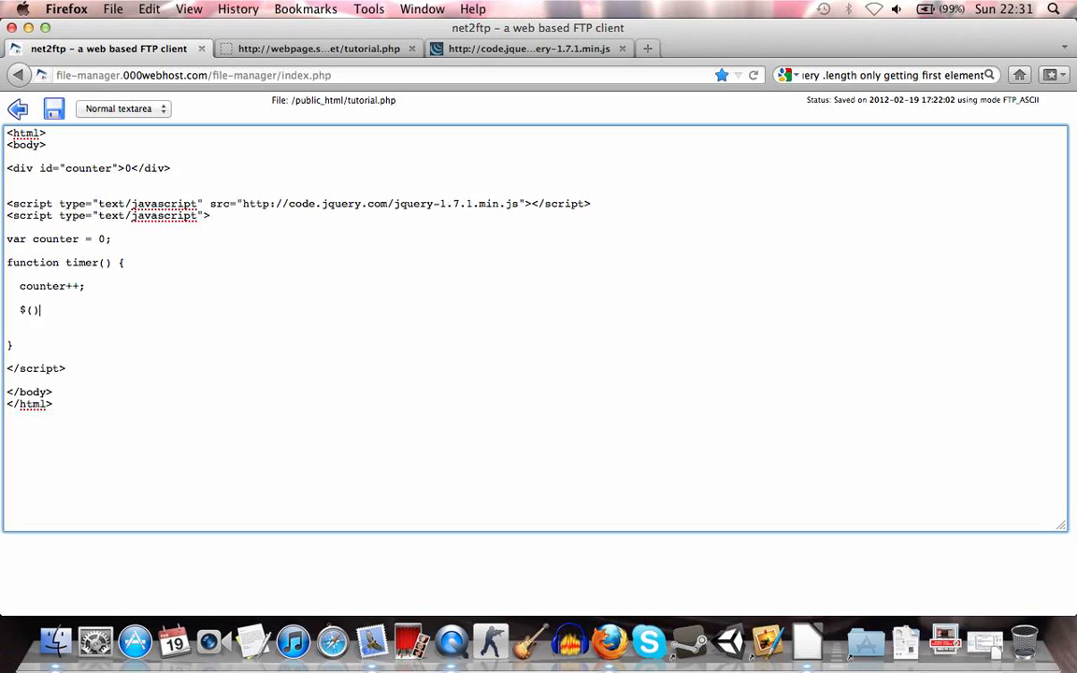
{"action": "type", "text": "'"}
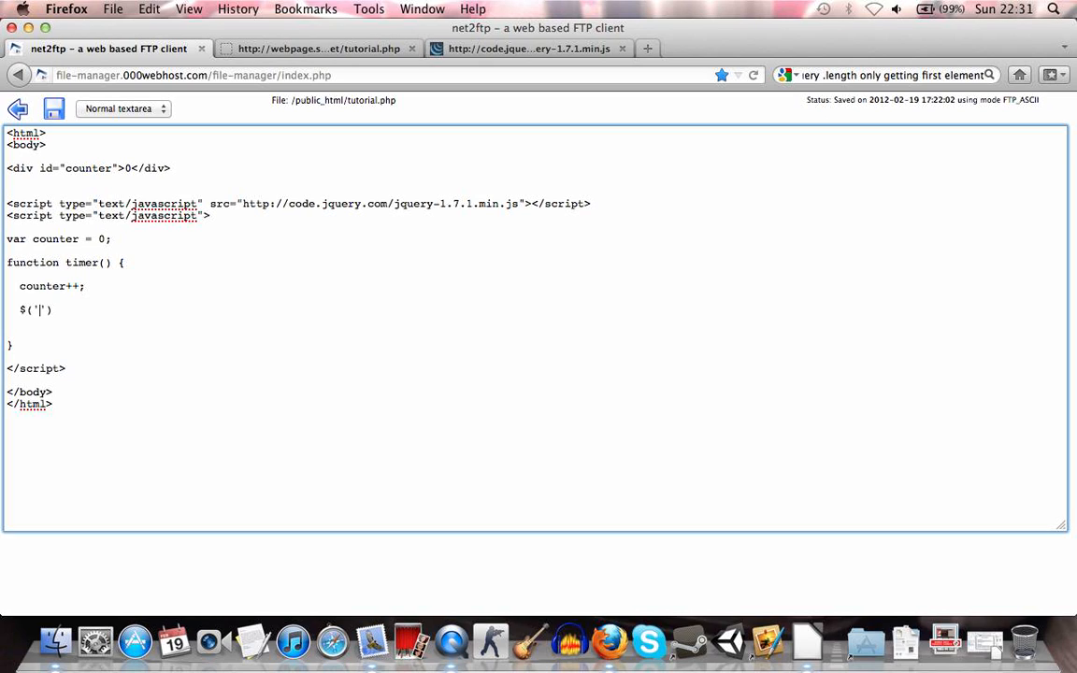
{"action": "type", "text": "#"}
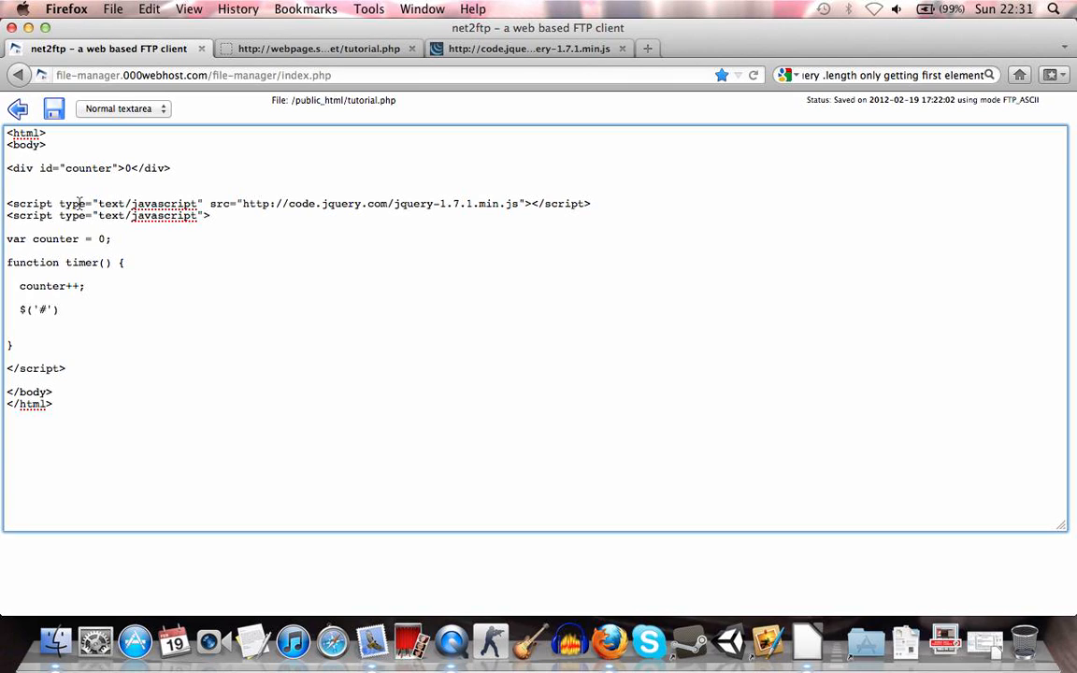
{"action": "double_click", "coordinate": [45, 168]}
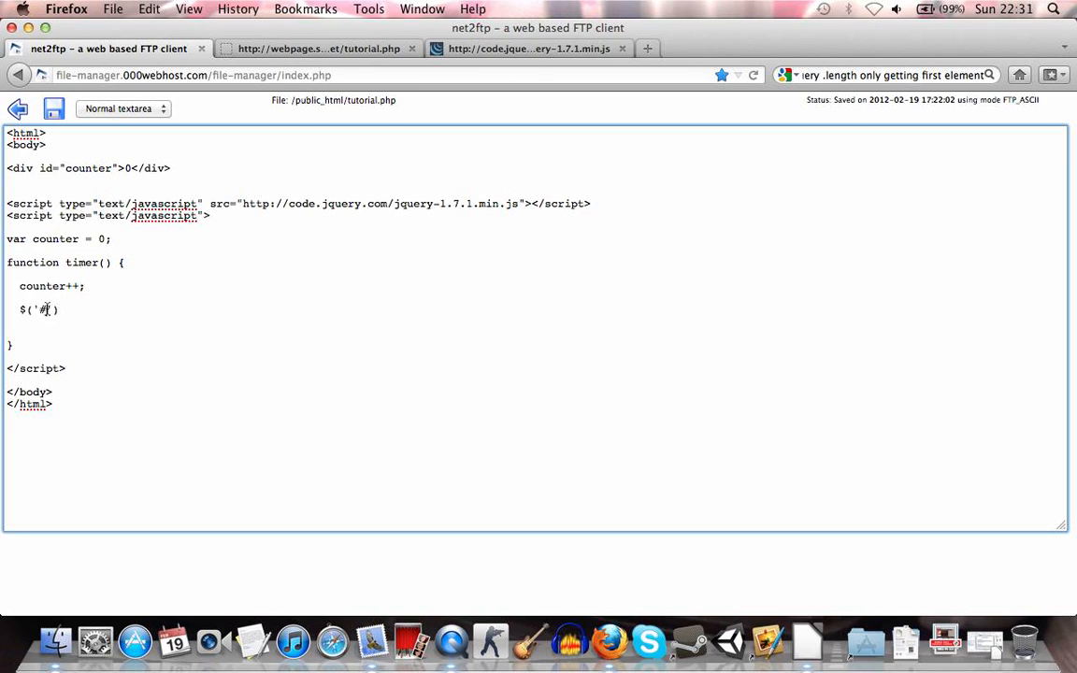
{"action": "type", "text": "counter"}
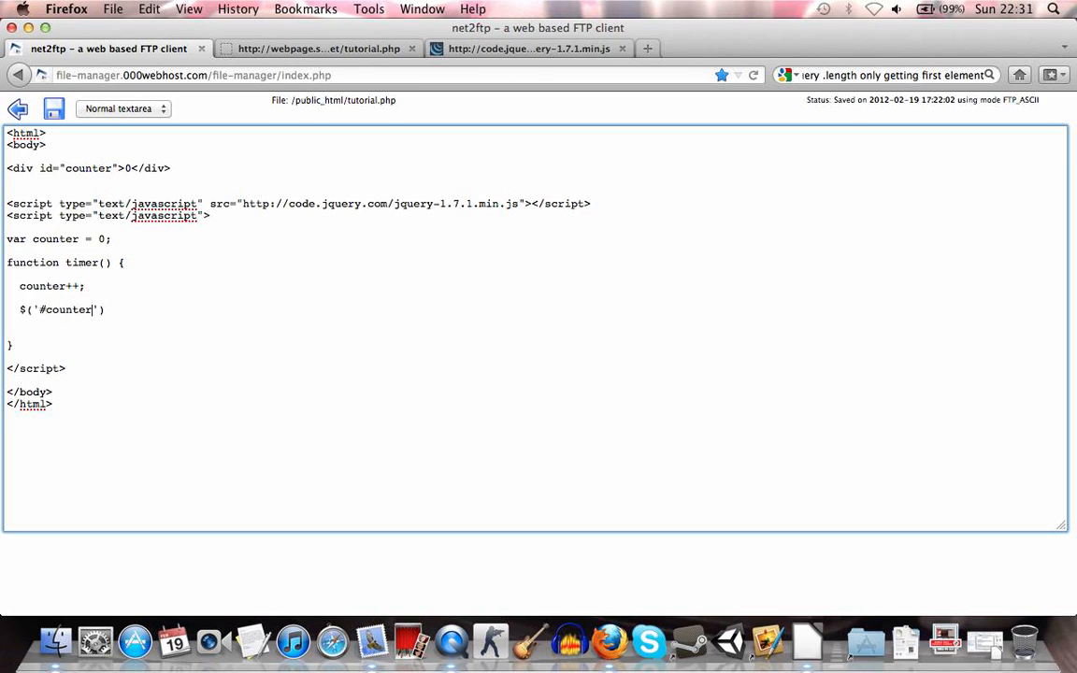
{"action": "type", "text": "."}
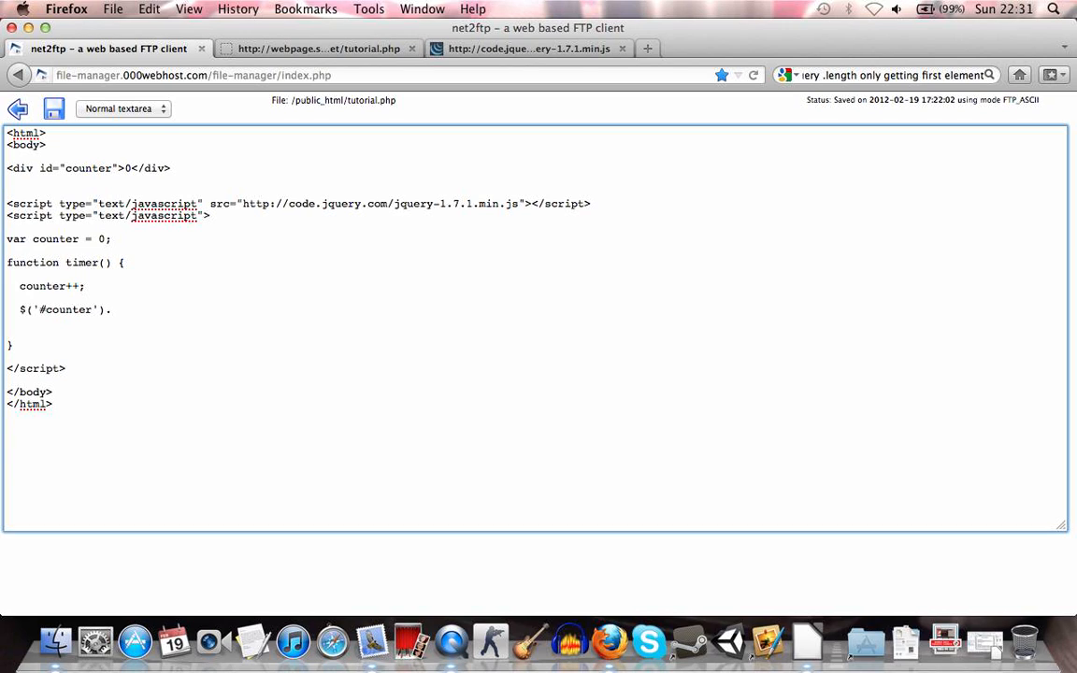
Complete the statement as $('#counter').text(counter); to show the counter value.
{"action": "left_click", "coordinate": [112, 311]}
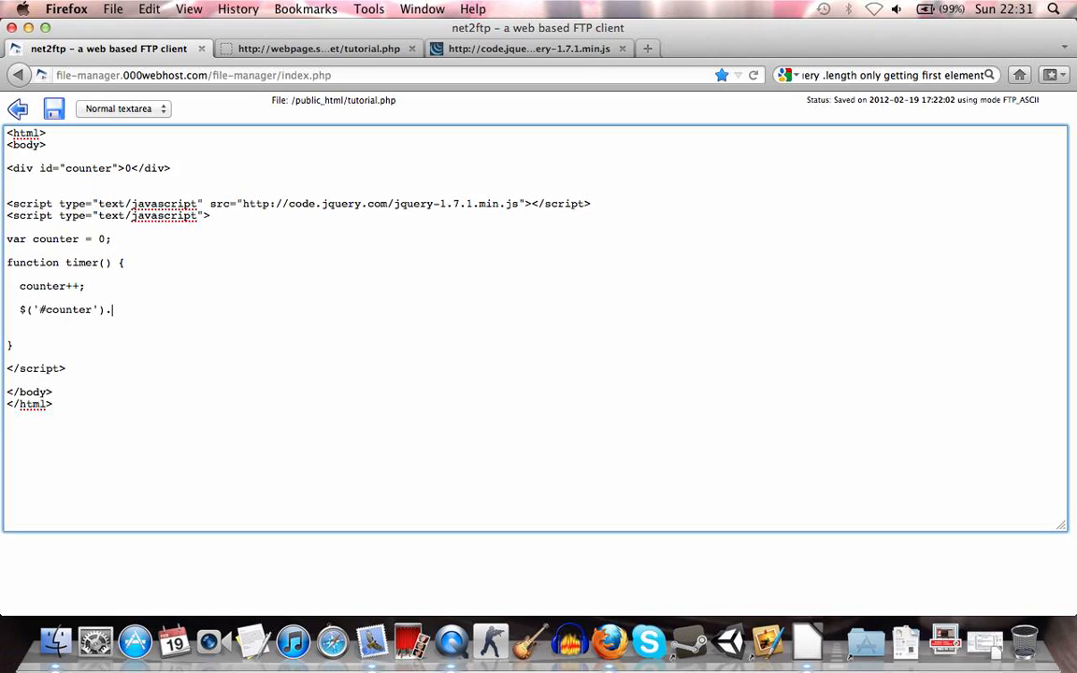
{"action": "type", "text": "text()"}
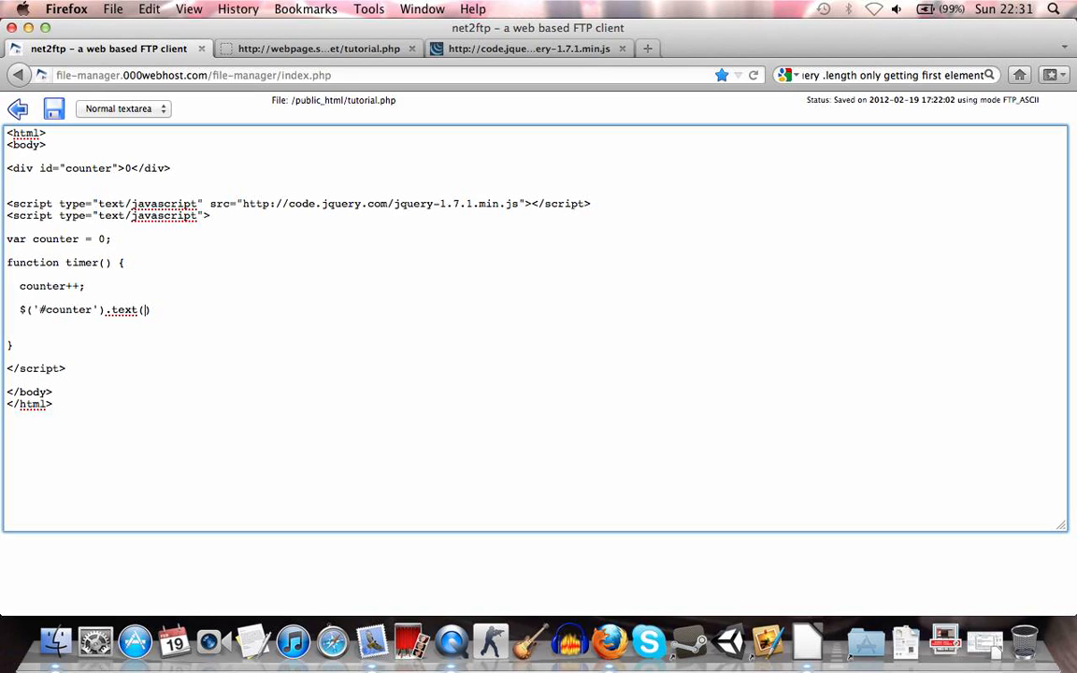
{"action": "type", "text": ";"}
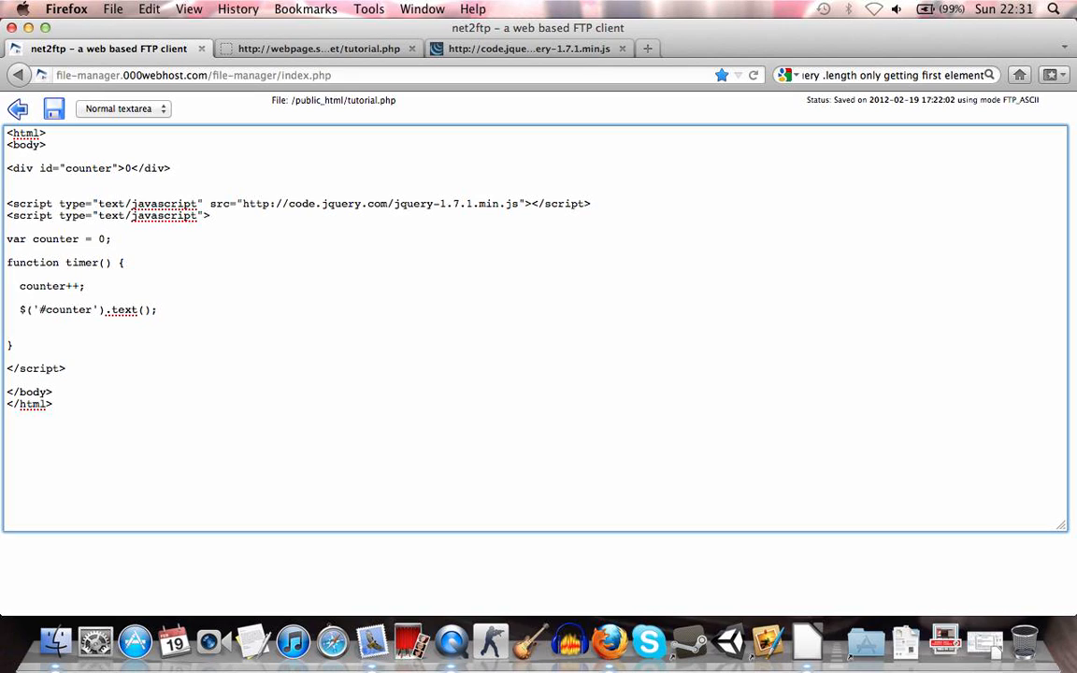
{"action": "type", "text": "counter"}
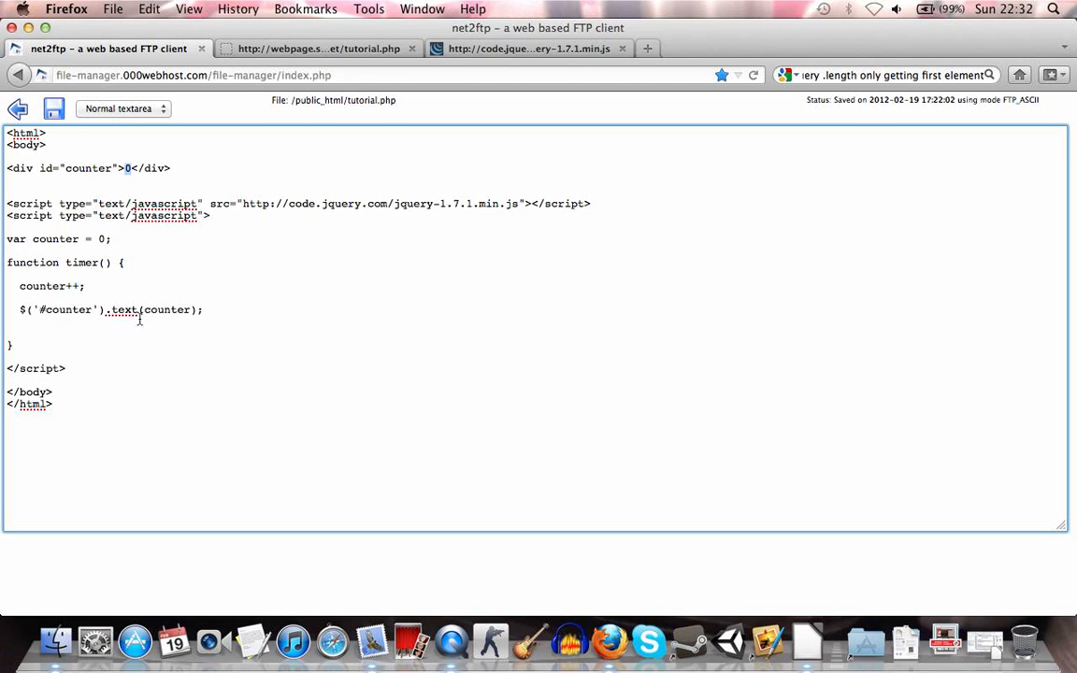
Begin a new statement starting "se" on the line after var counter = 0;.
{"action": "double_click", "coordinate": [41, 286]}
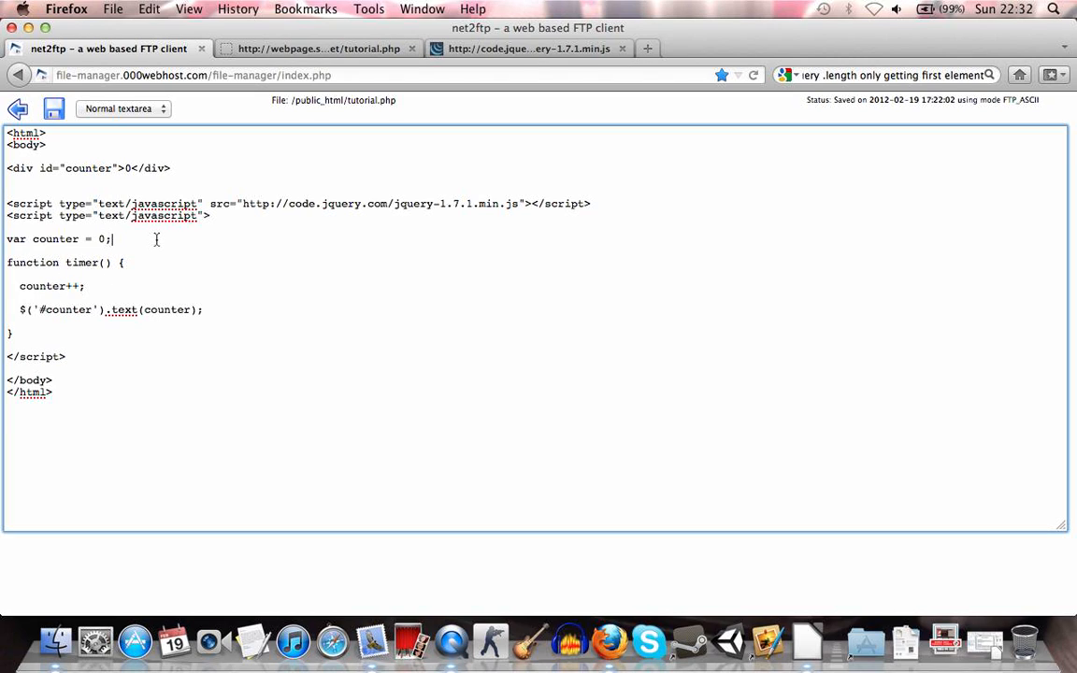
{"action": "type", "text": "setInter"}
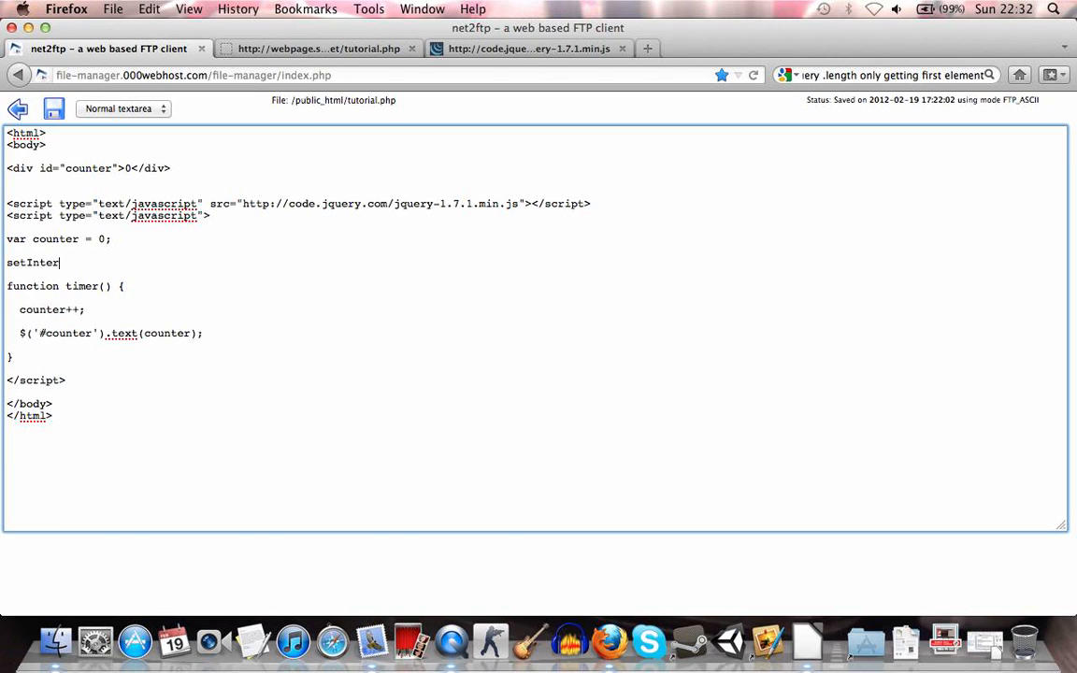
Finish the line as setInterval("timer()", 10); above the timer function.
{"action": "type", "text": "val();"}
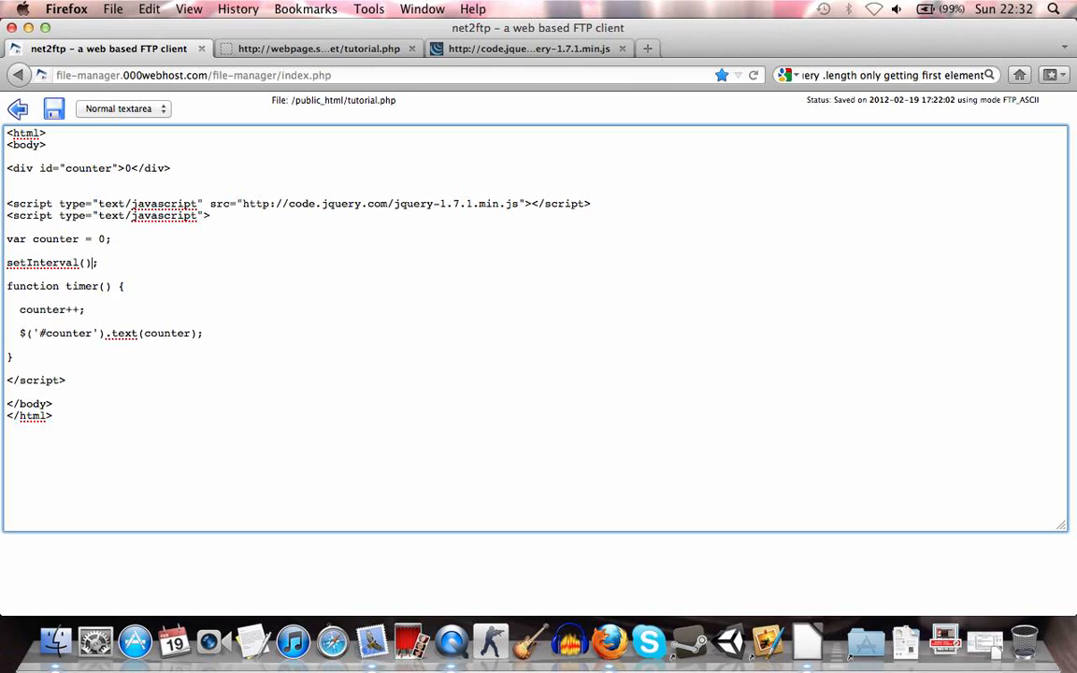
{"action": "type", "text": "\"\""}
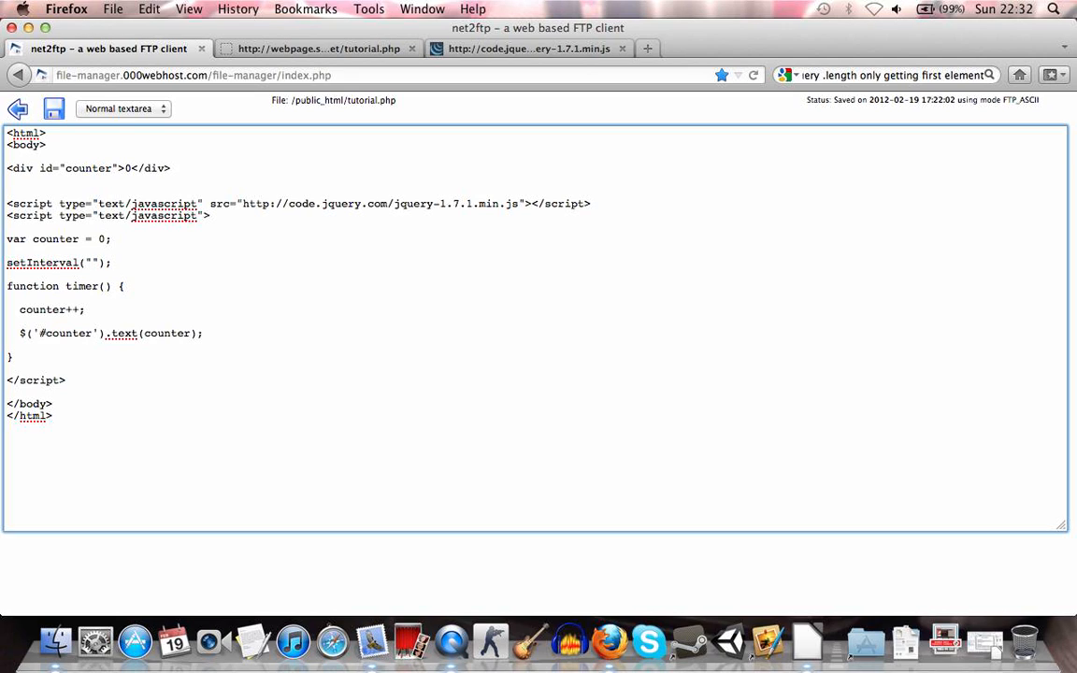
{"action": "type", "text": "ti"}
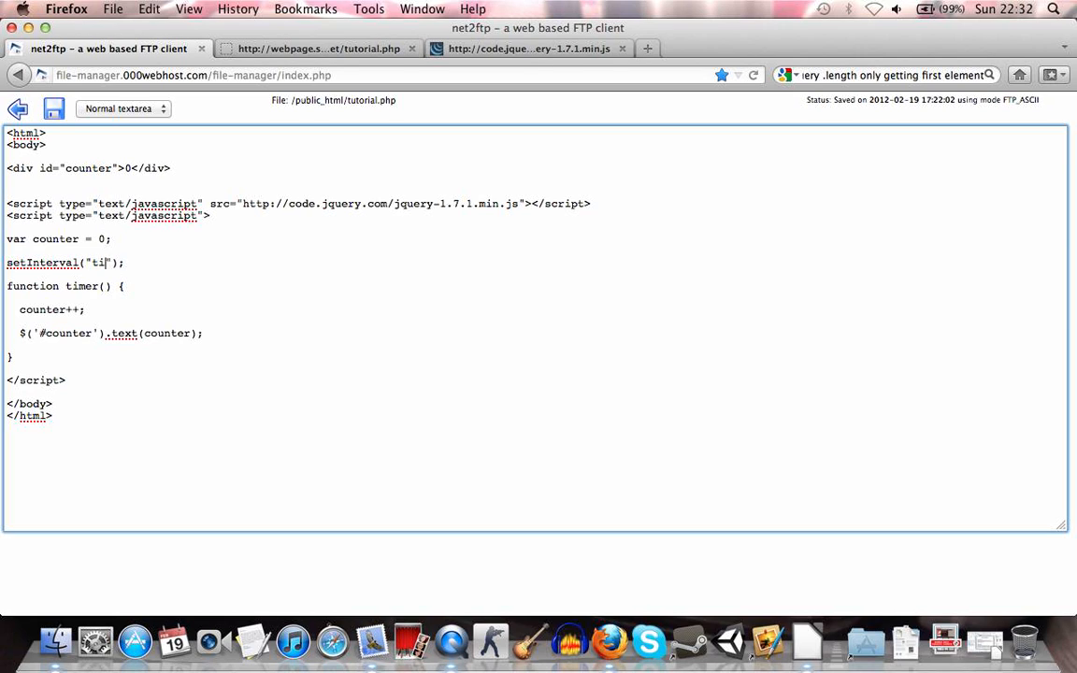
{"action": "type", "text": "mer()"}
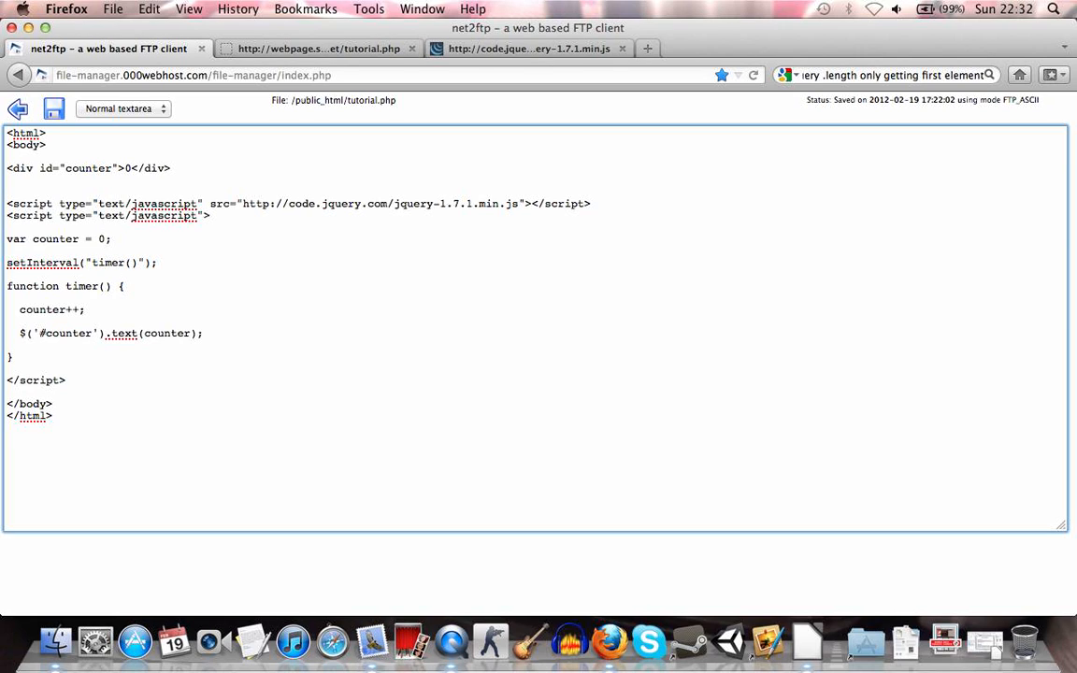
{"action": "double_click", "coordinate": [83, 286]}
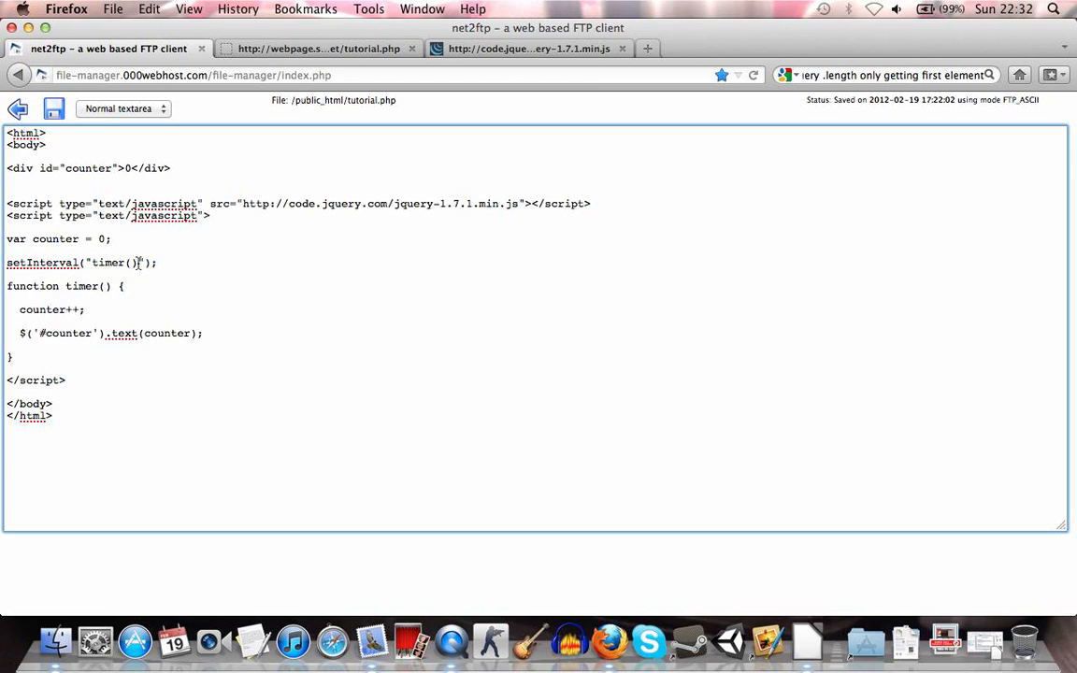
{"action": "type", "text": ","}
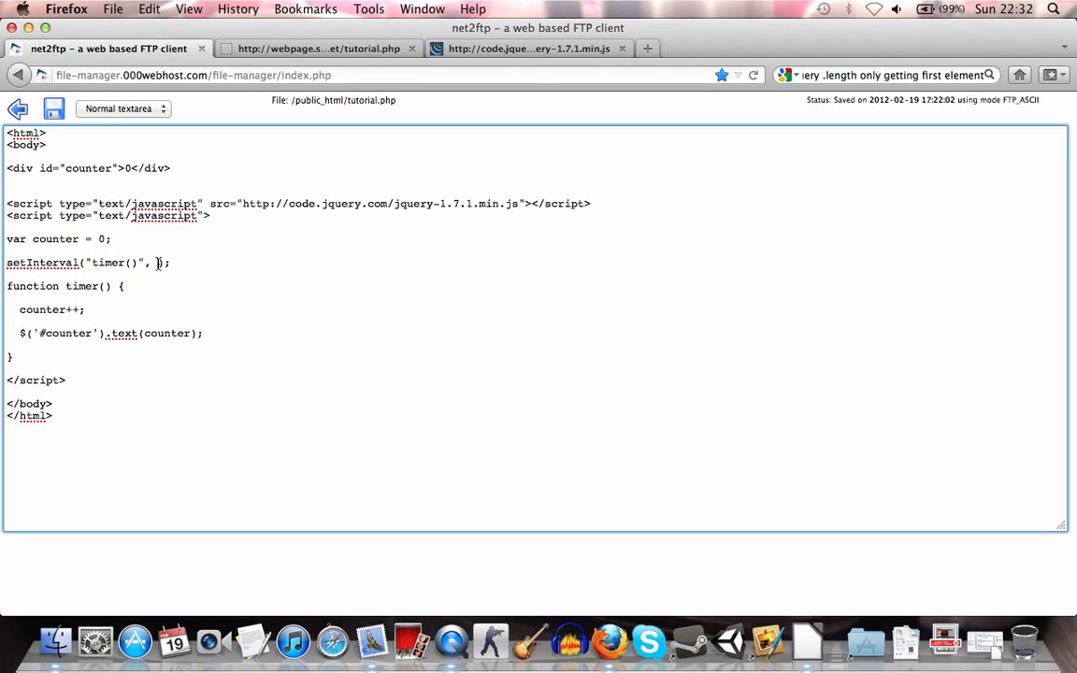
{"action": "type", "text": "10"}
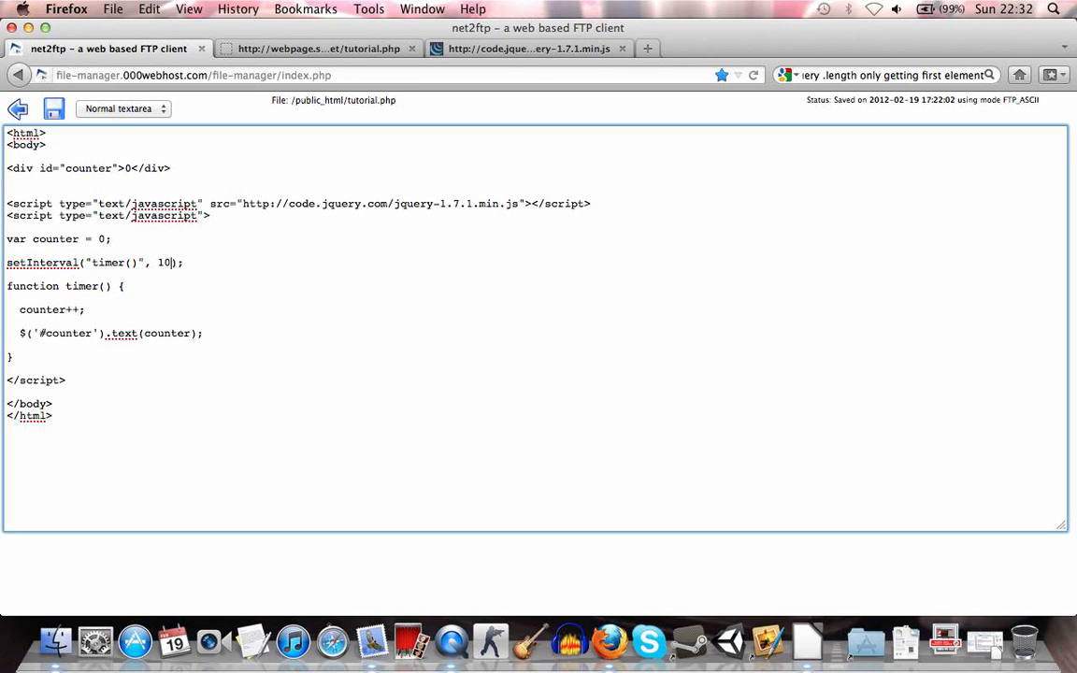